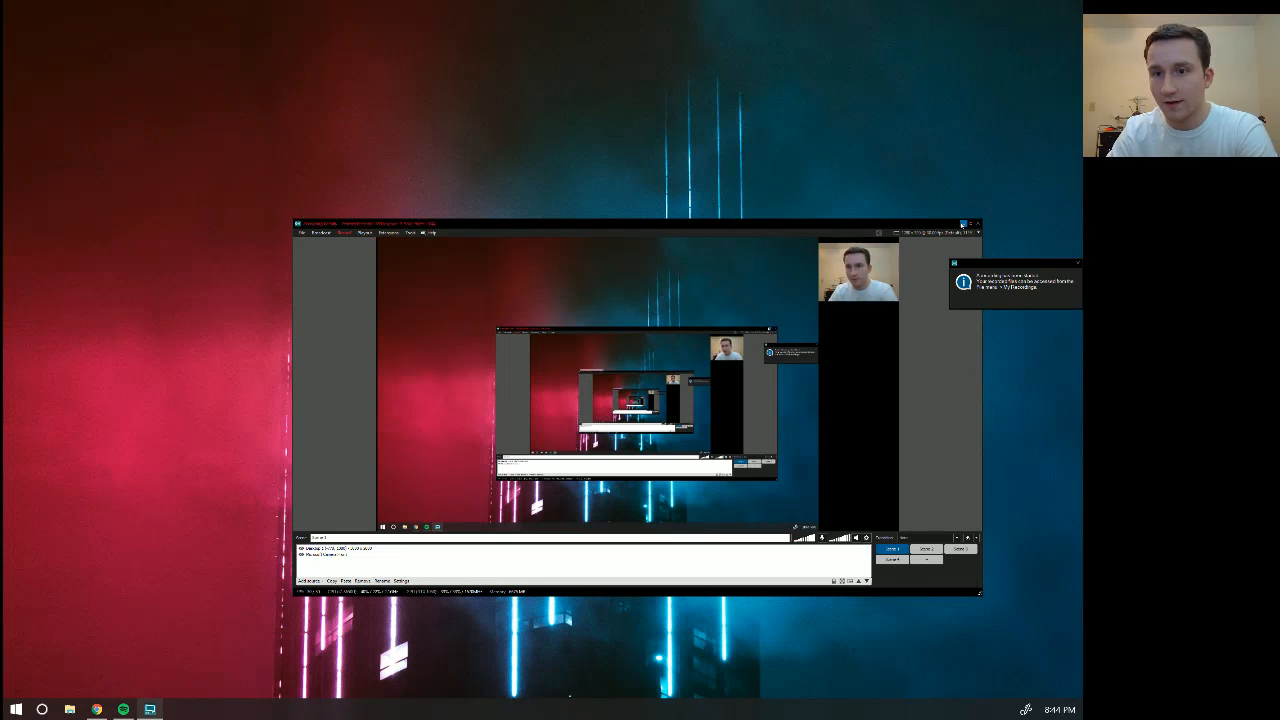
{"action": "mouse_move", "coordinate": [965, 224]}
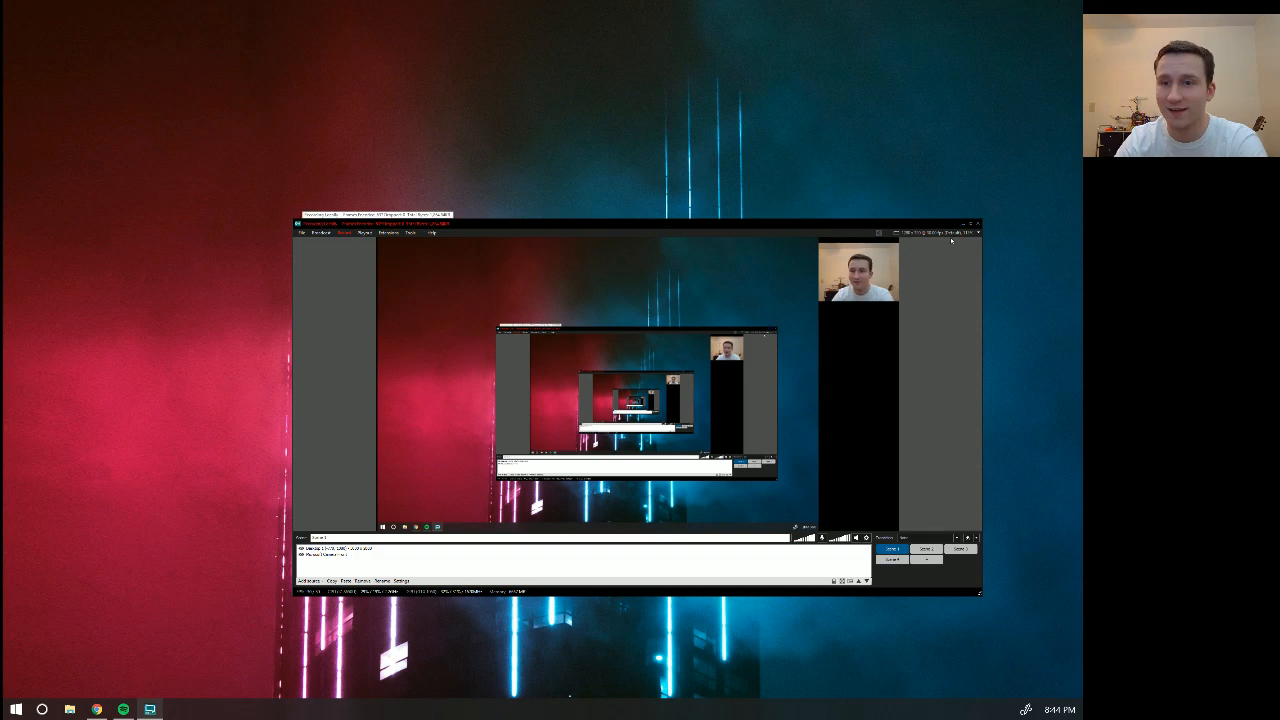
- Minimize the OBS Studio window so only the desktop and webcam overlay remain
{"action": "left_click", "coordinate": [968, 224]}
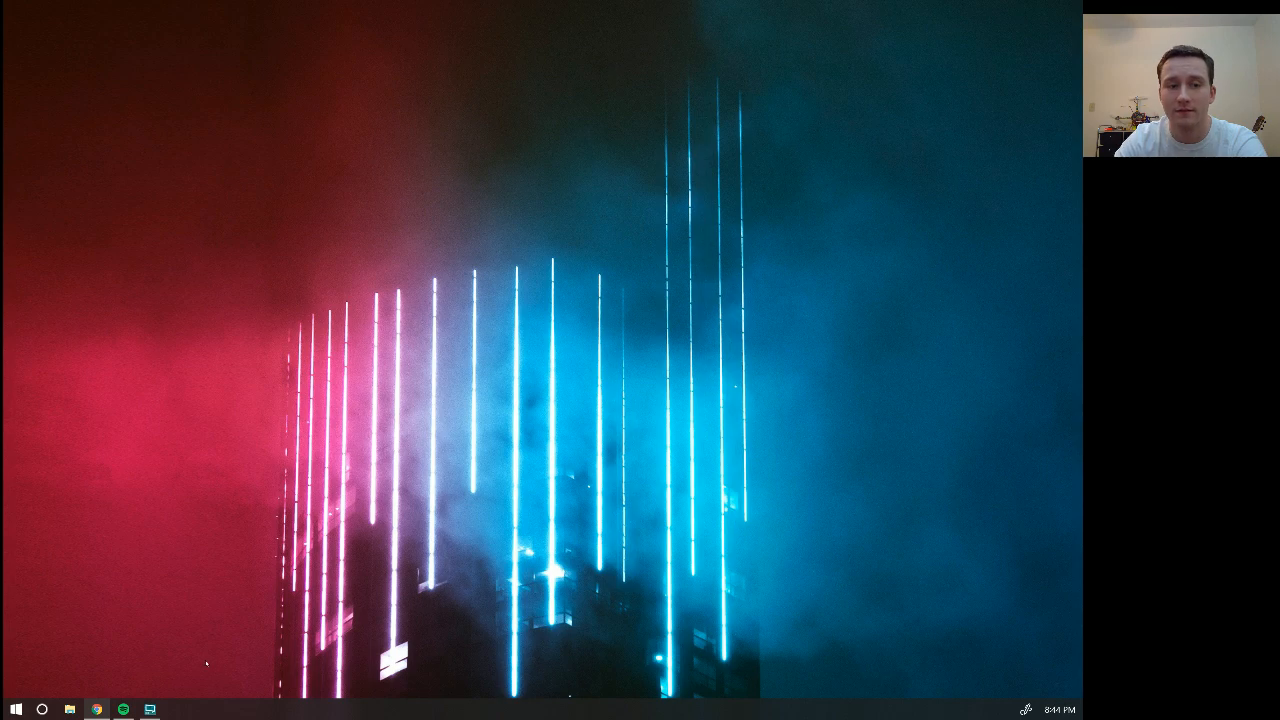
- From cmd in C:\gcloud, start PowerShell, enter getting-started-php and list its folders
{"action": "left_click", "coordinate": [13, 705]}
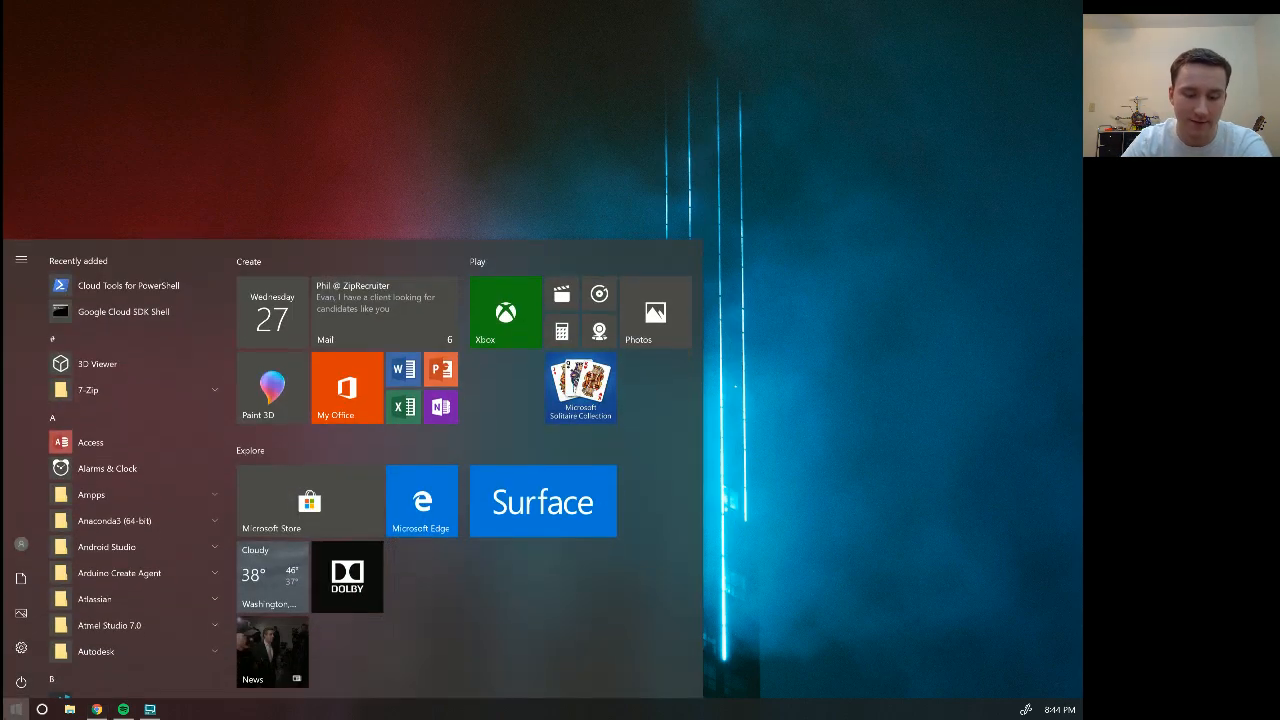
{"action": "type", "text": "cmd"}
{"action": "type", "text": "cd ."}
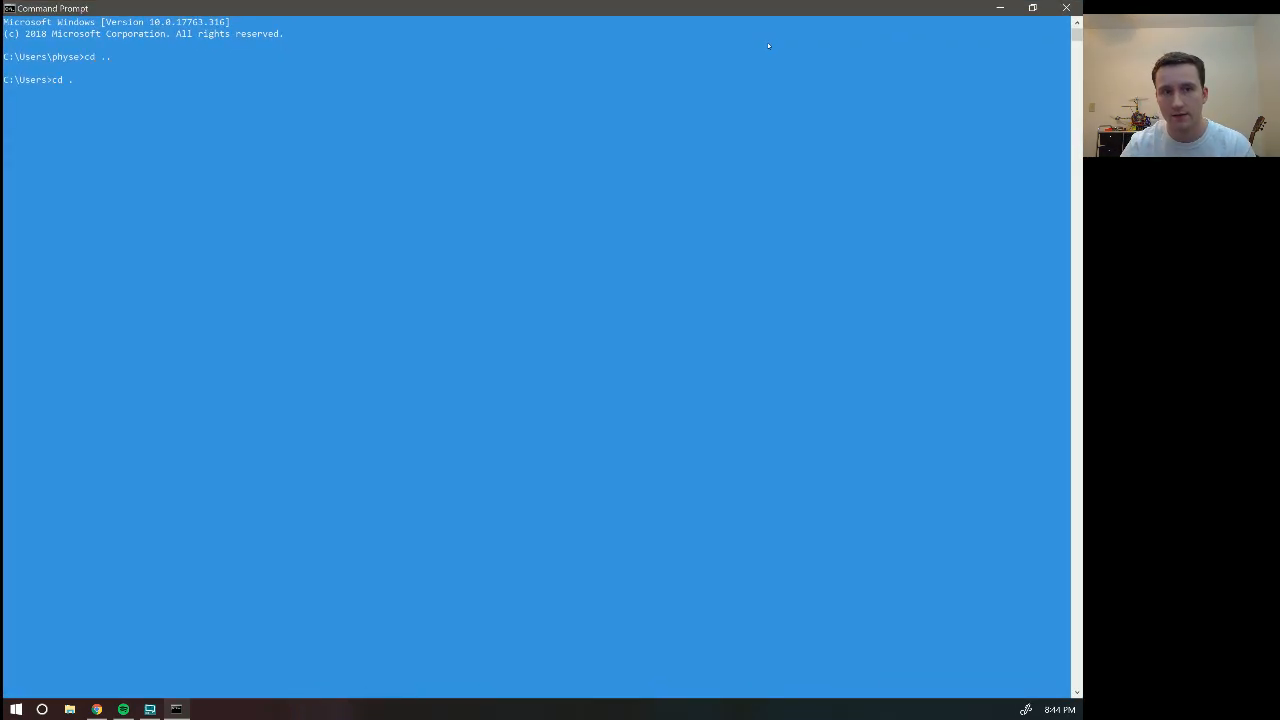
{"action": "type", "text": "cd gl"}
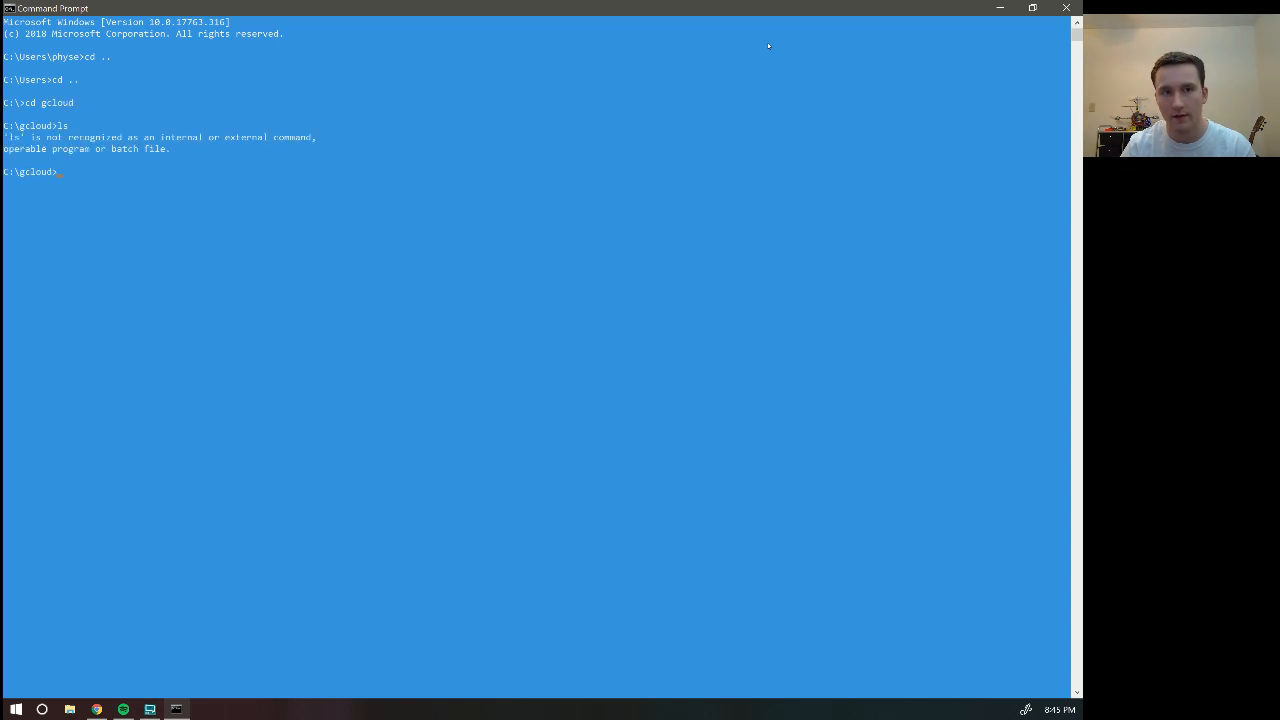
{"action": "type", "text": "p"}
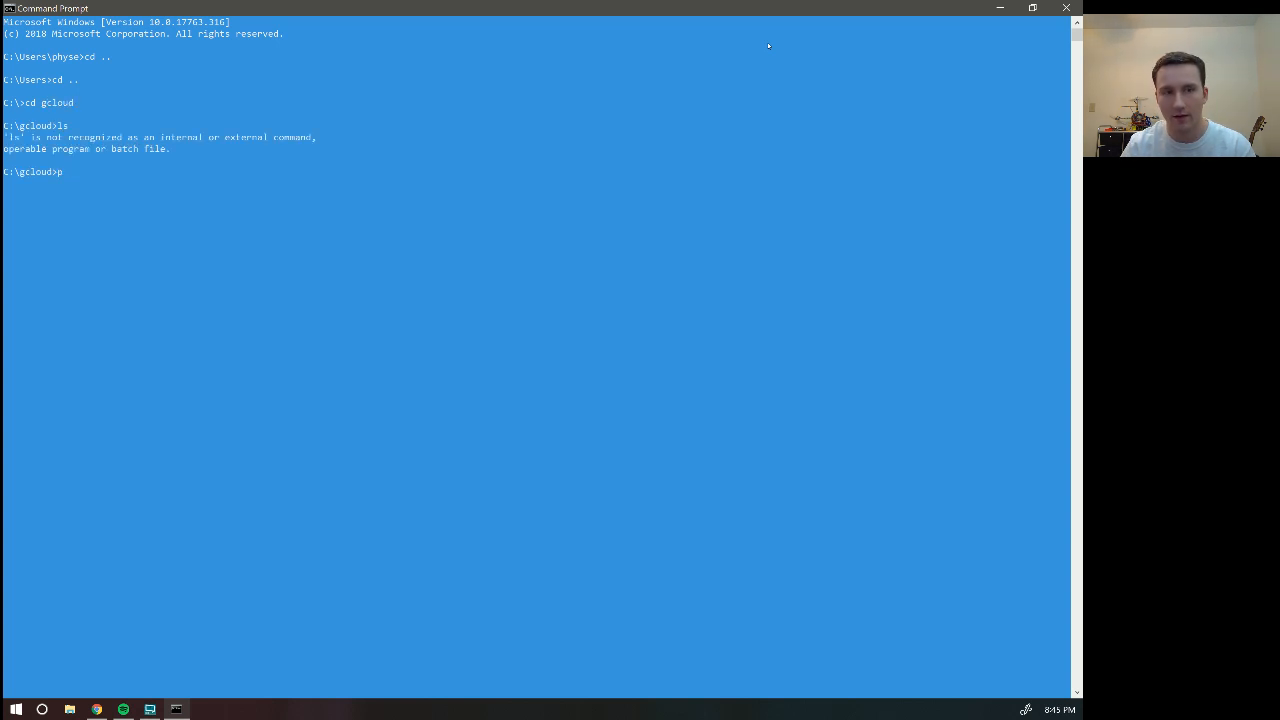
{"action": "type", "text": "owershell"}
{"action": "type", "text": "ls"}
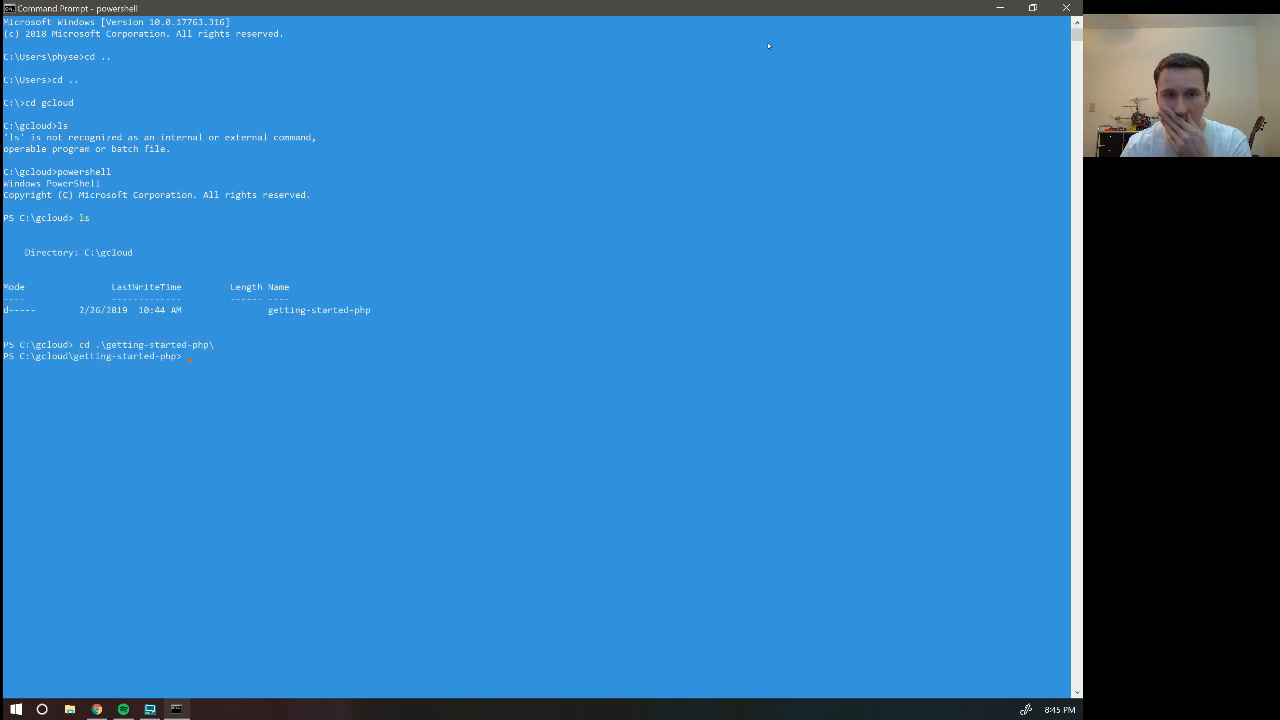
{"action": "type", "text": "r"}
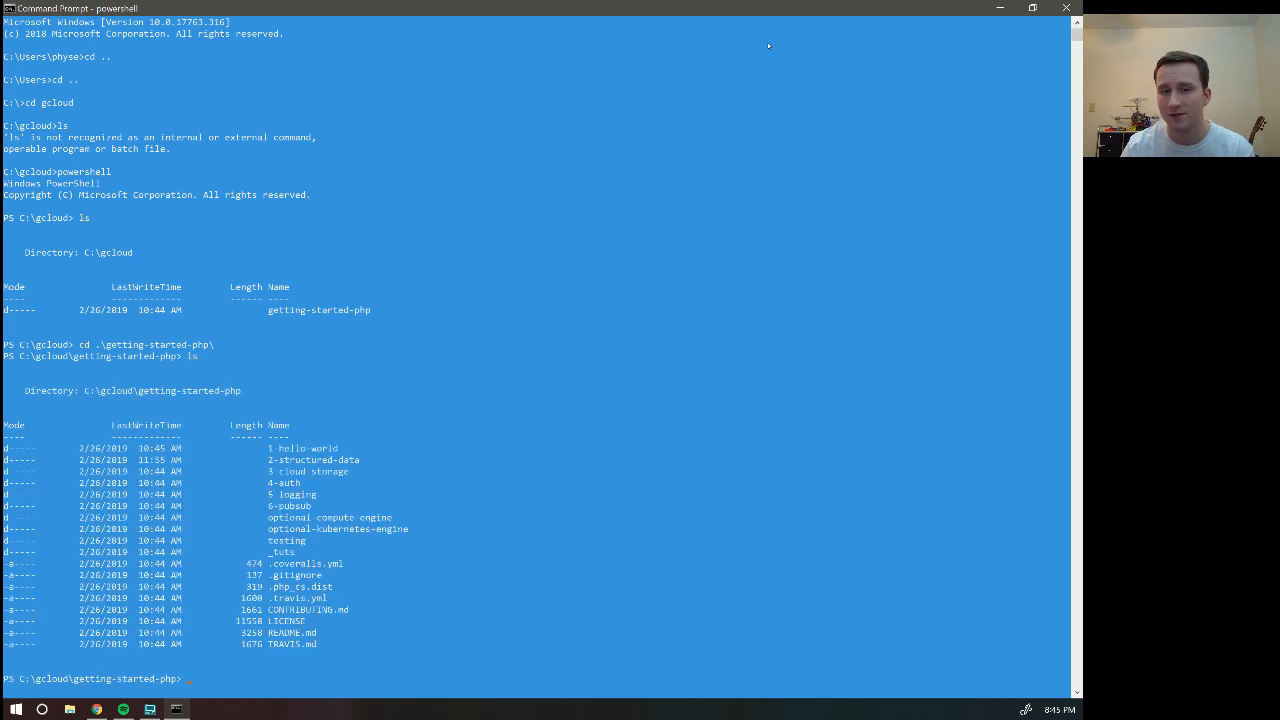
{"action": "type", "text": "cd .\\2-structured-data\\"}
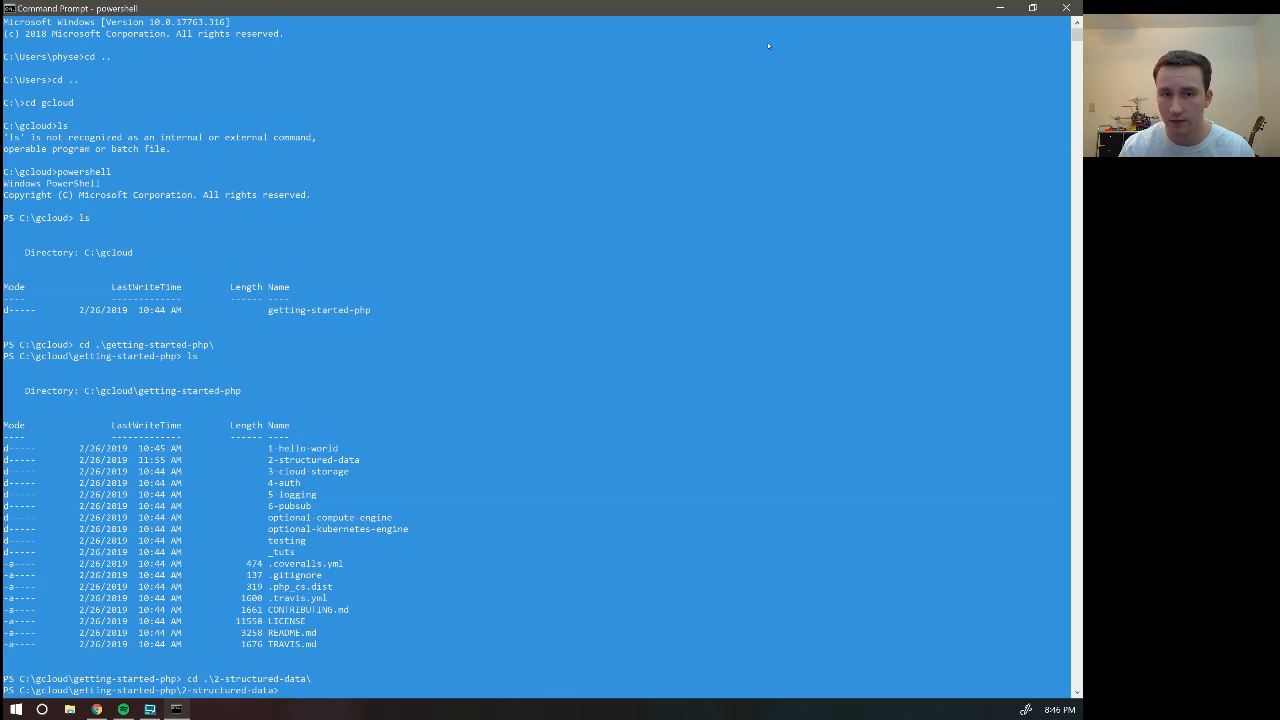
- Run git status in 2-structured-data and list config, src, templates and app.yaml
{"action": "type", "text": "git status"}
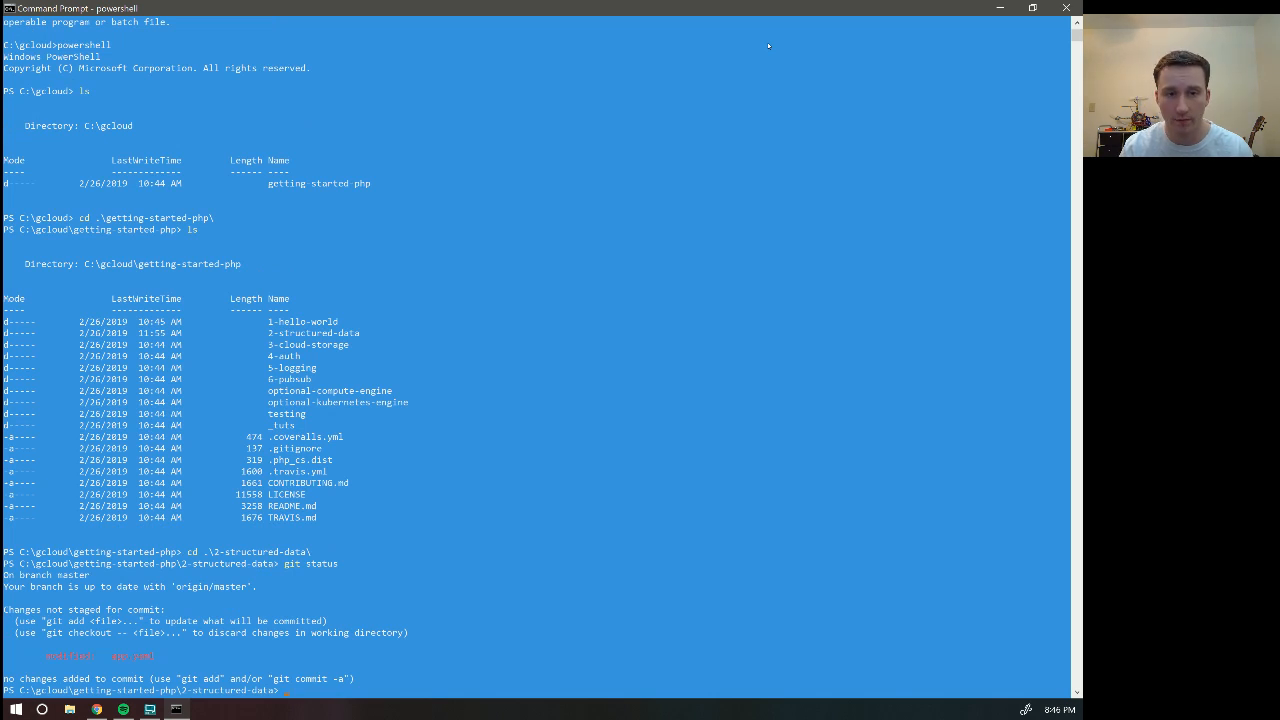
{"action": "type", "text": "cd"}
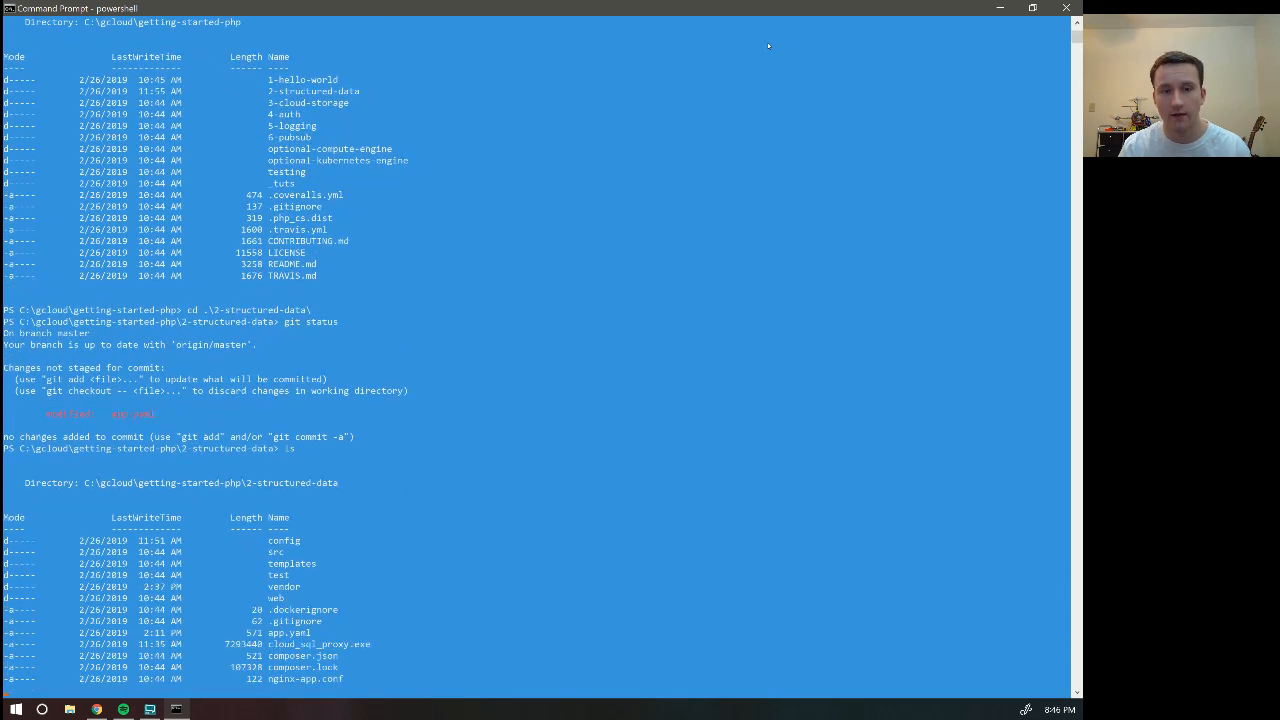
{"action": "scroll", "scroll_direction": "down", "scroll_amount": 3}
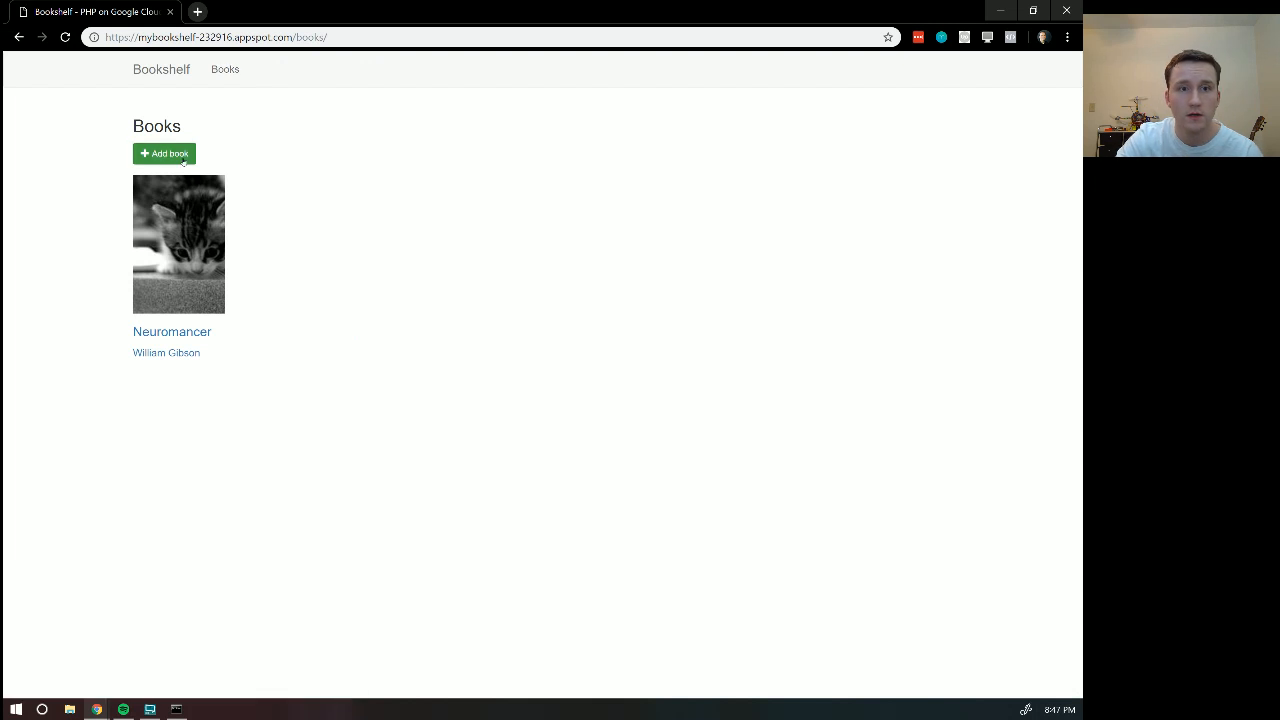
- Open the Add book form, highlight its add route, and return to Books
{"action": "left_click", "coordinate": [164, 153]}
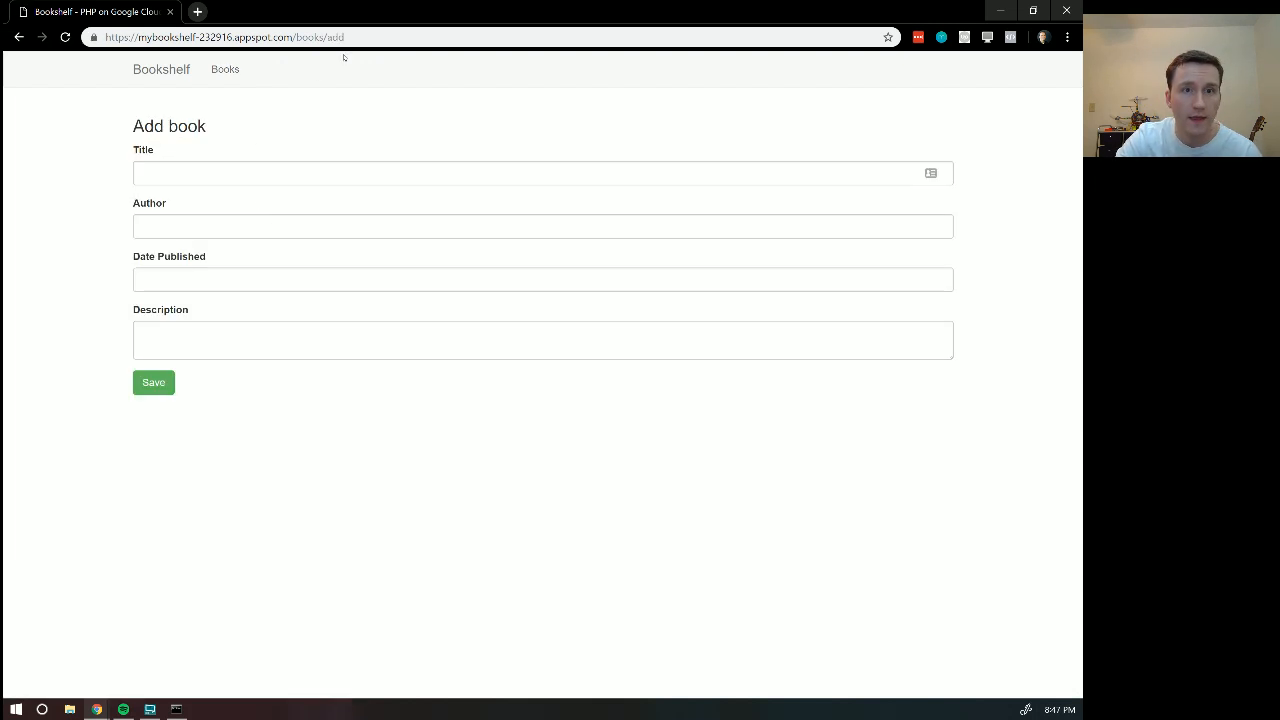
{"action": "double_click", "coordinate": [339, 37]}
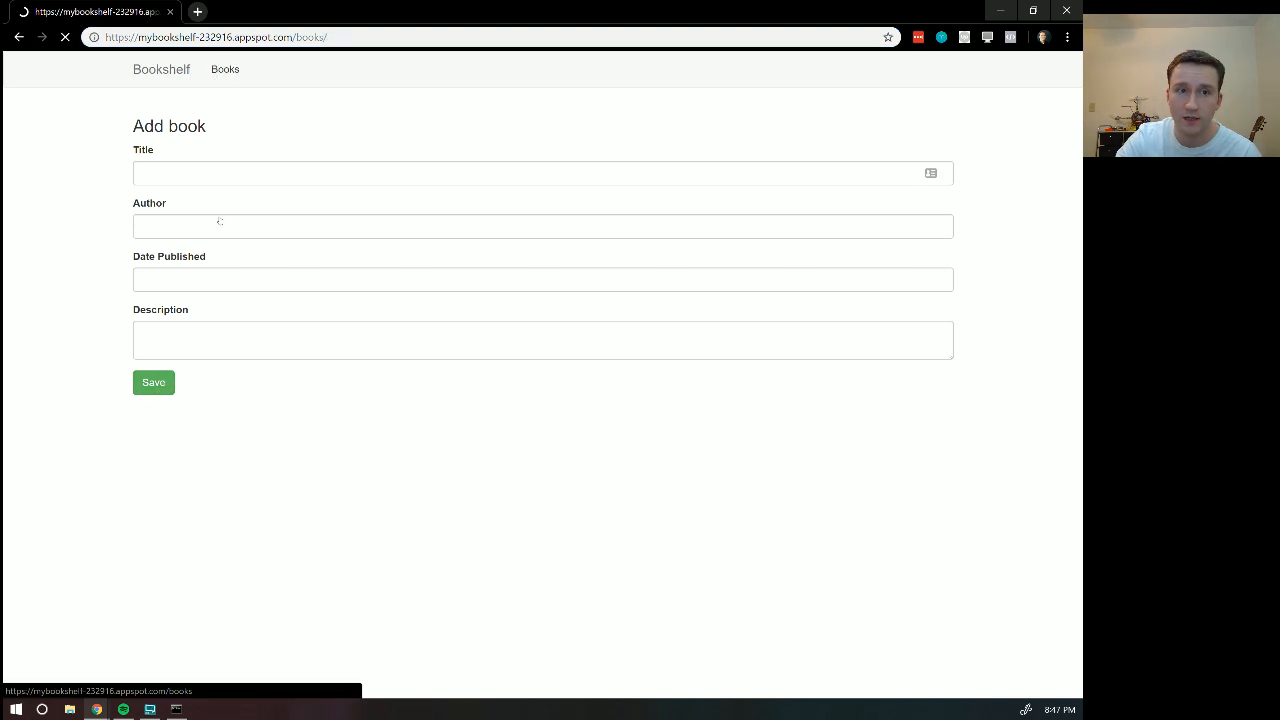
{"action": "left_click", "coordinate": [153, 382]}
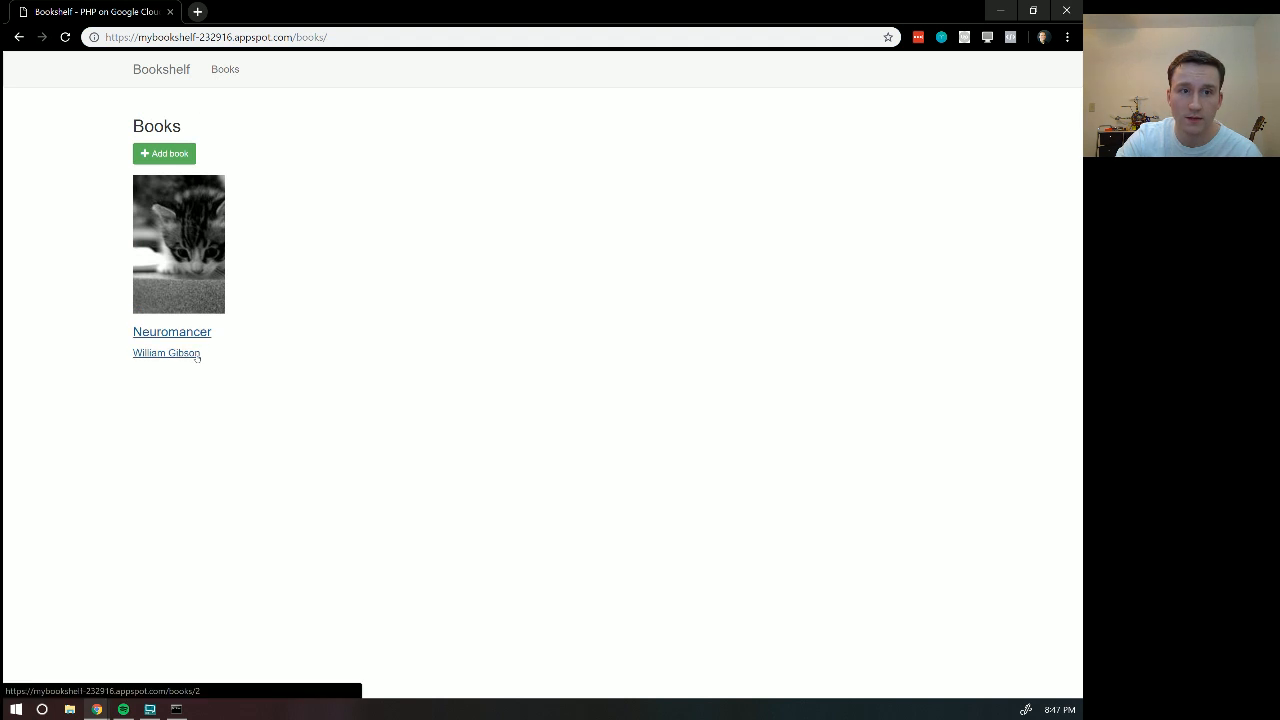
- Open Neuromancer, edit and save it unchanged twice, highlighting the 2/edit route
{"action": "left_click", "coordinate": [171, 331]}
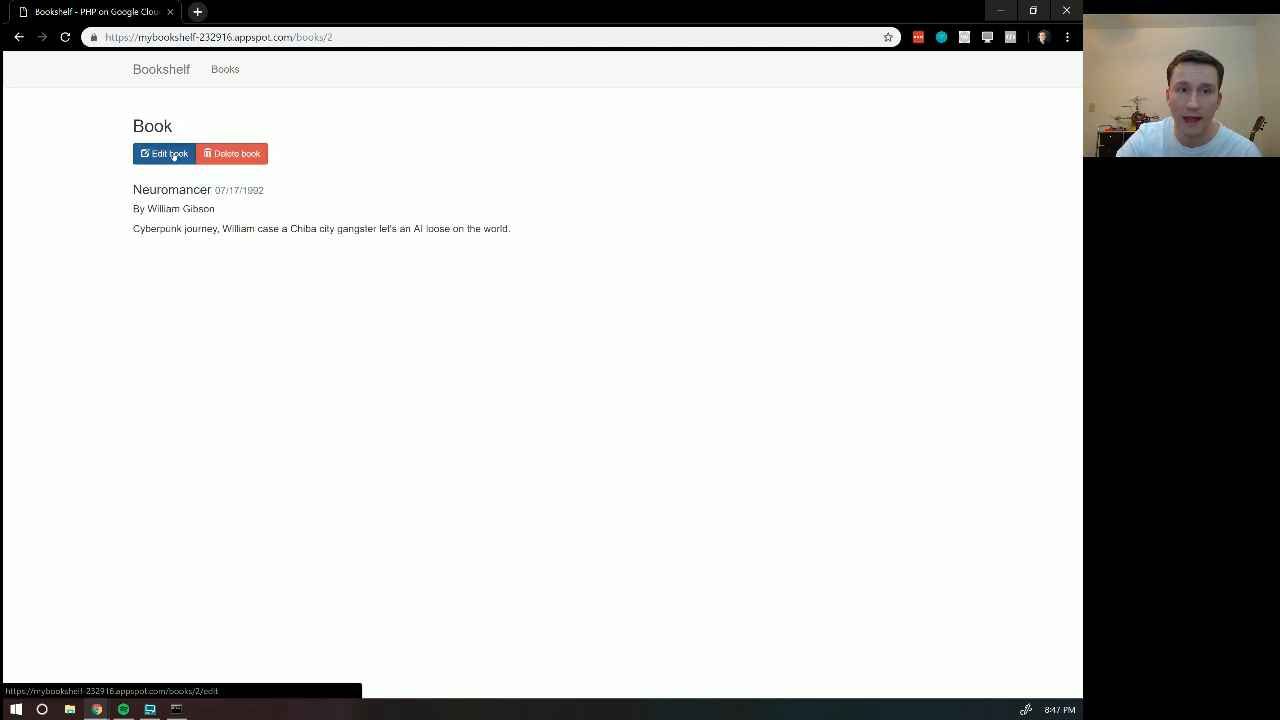
{"action": "left_click", "coordinate": [164, 153]}
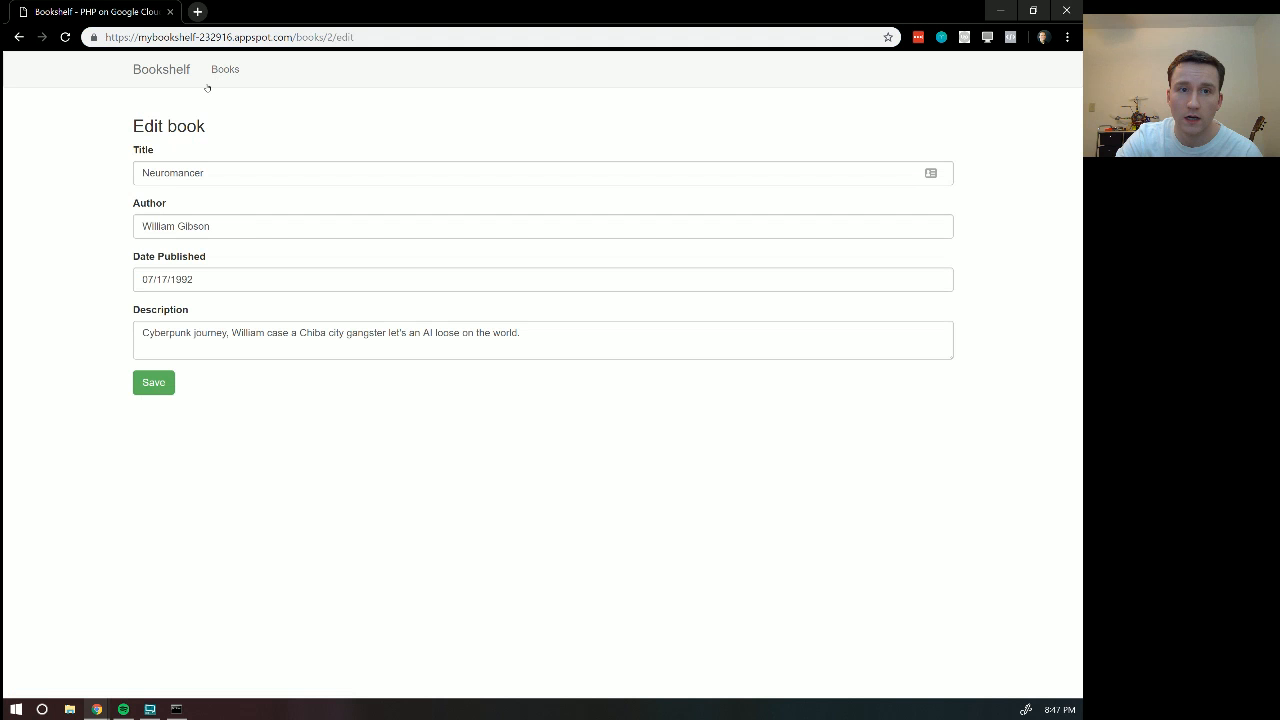
{"action": "left_click", "coordinate": [153, 382]}
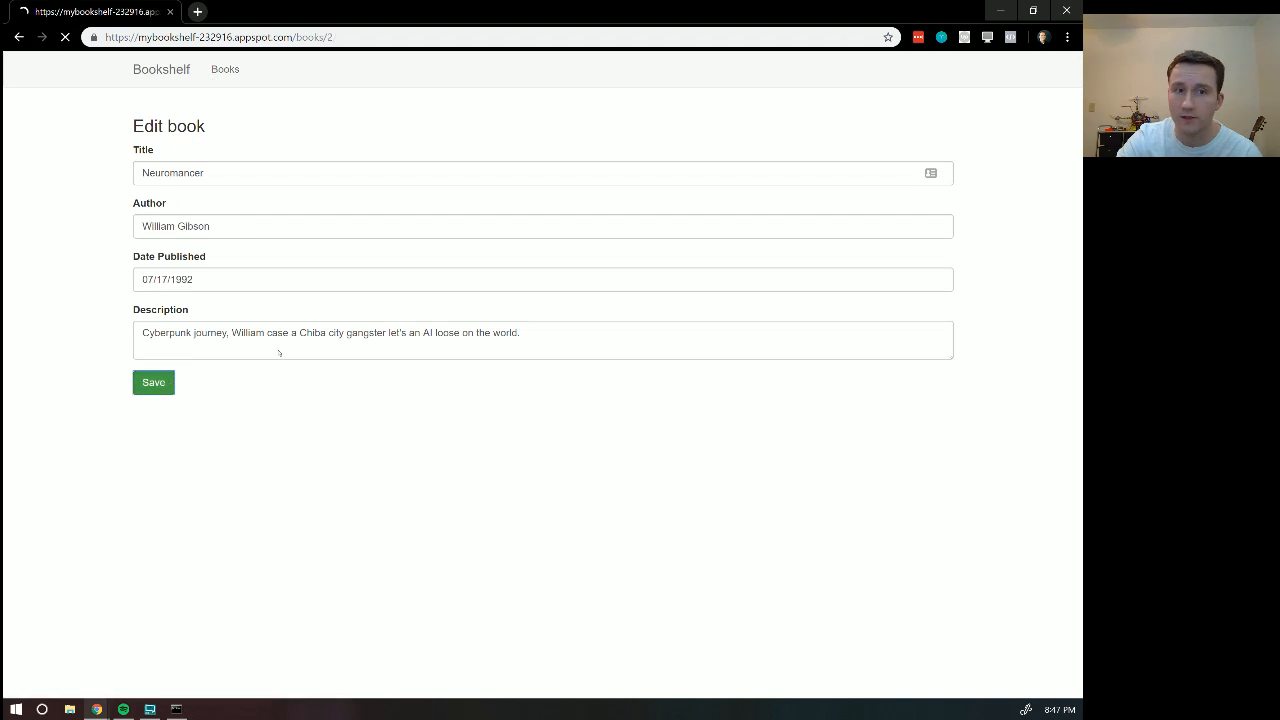
{"action": "left_click", "coordinate": [153, 382]}
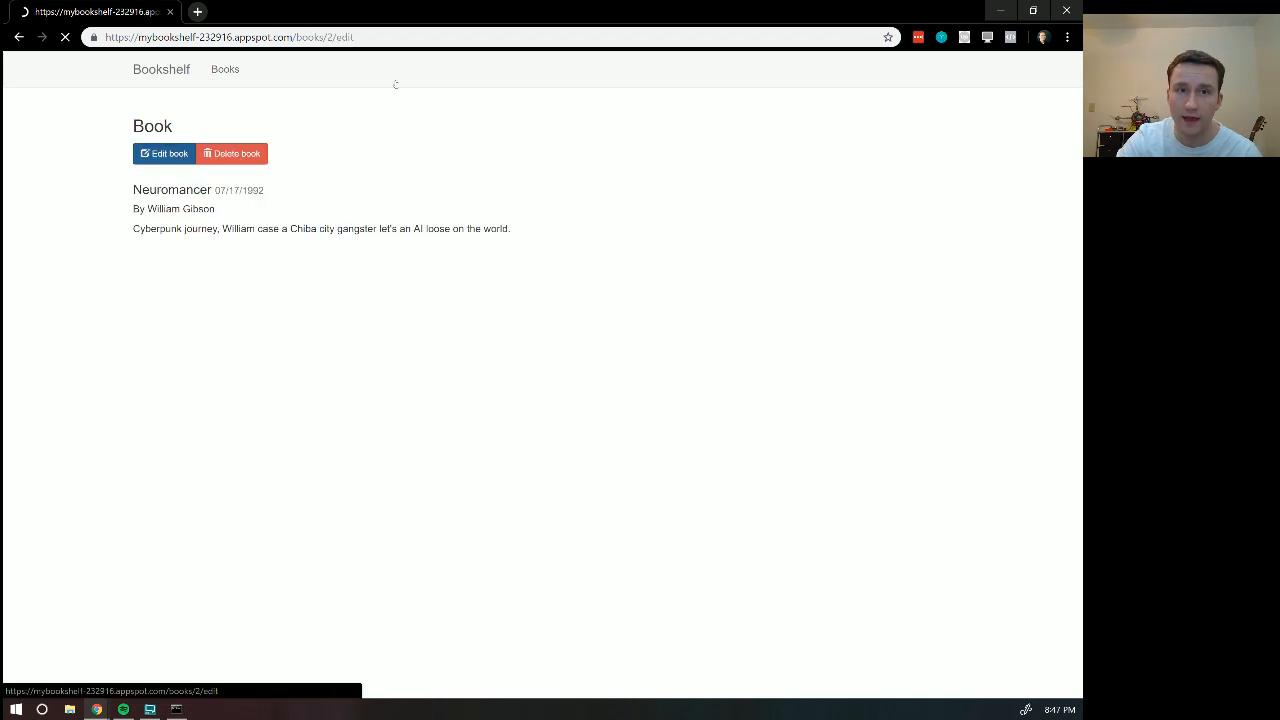
{"action": "left_click", "coordinate": [163, 153]}
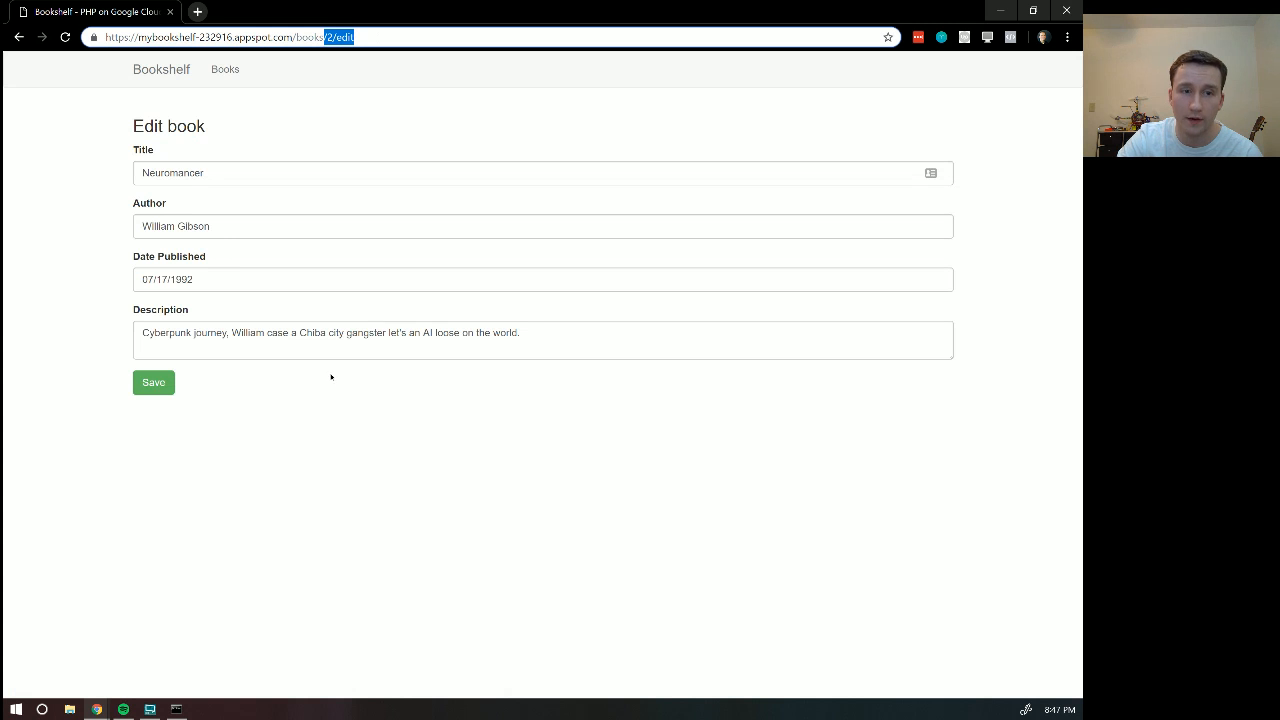
{"action": "left_click", "coordinate": [153, 382]}
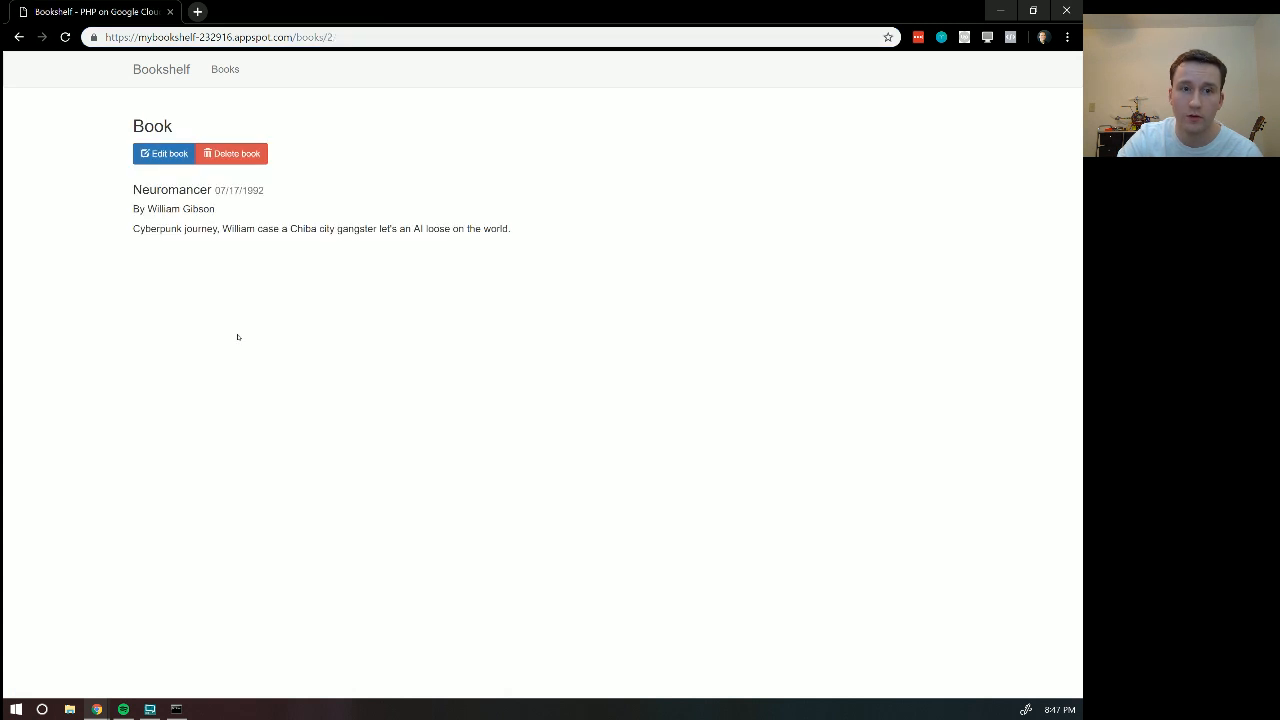
{"action": "mouse_move", "coordinate": [258, 161]}
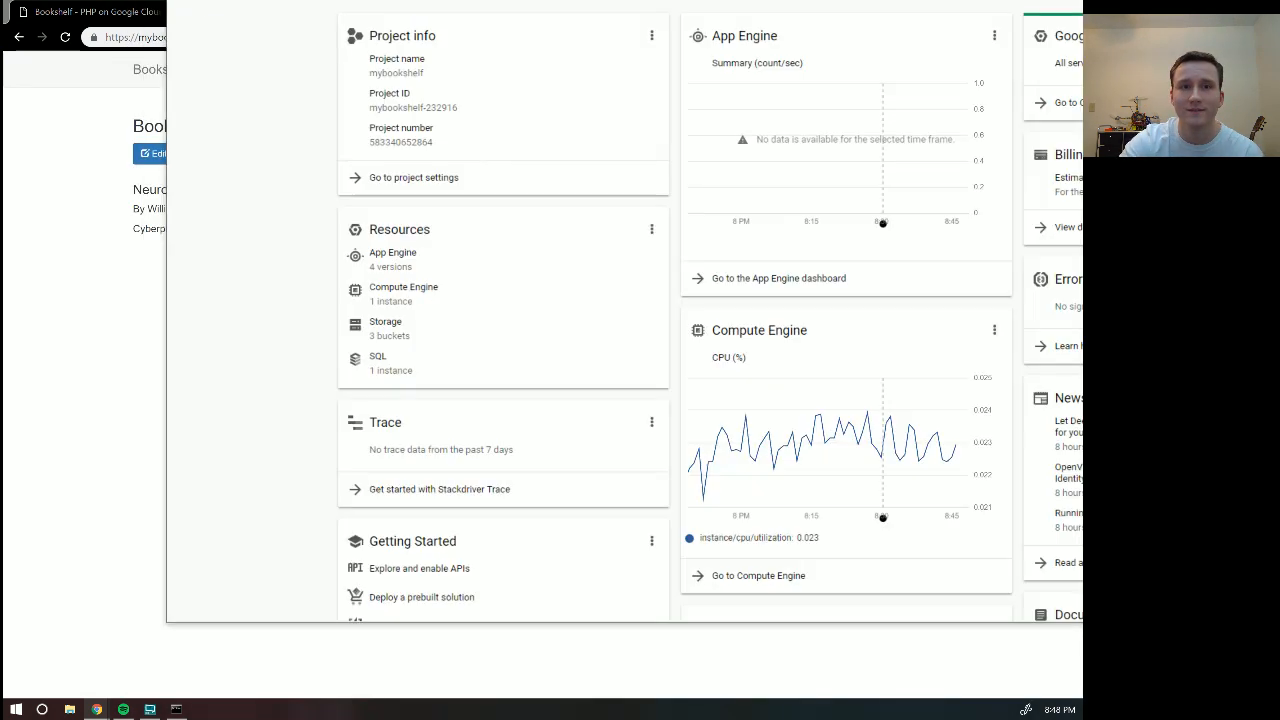
{"action": "scroll", "scroll_direction": "down", "scroll_amount": 3}
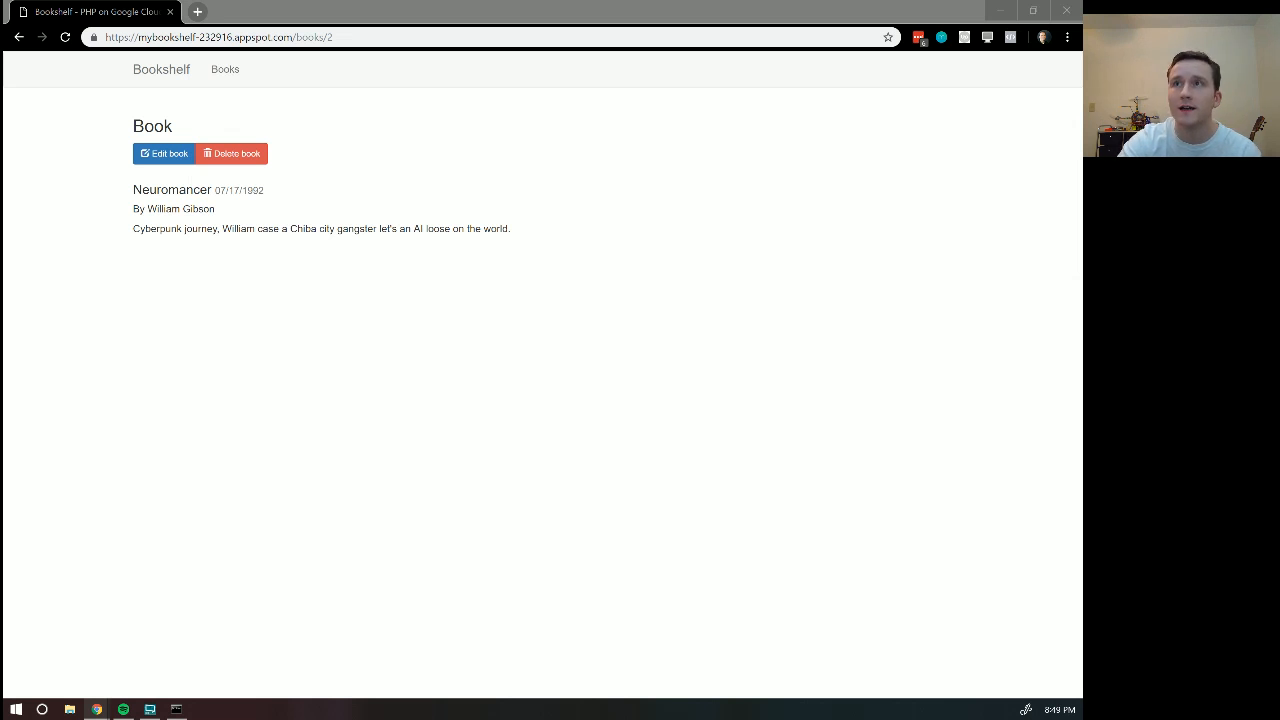
{"action": "mouse_move", "coordinate": [644, 344]}
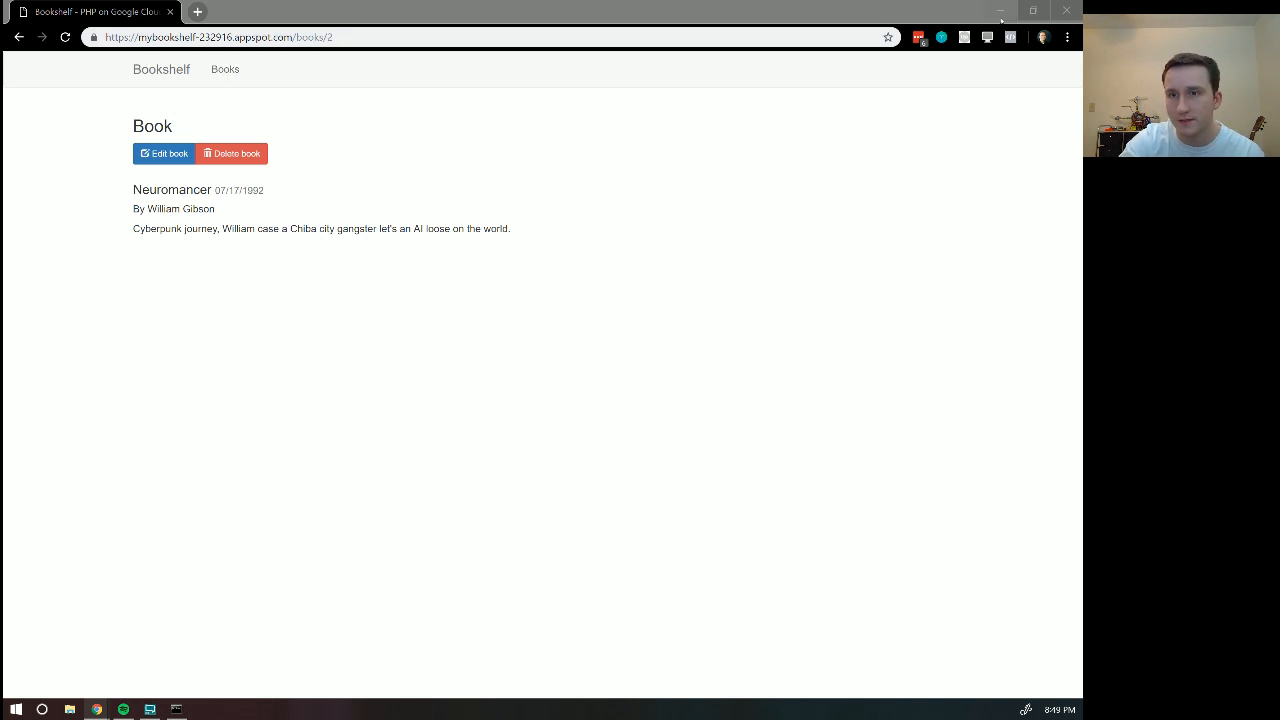
{"action": "mouse_move", "coordinate": [1001, 11]}
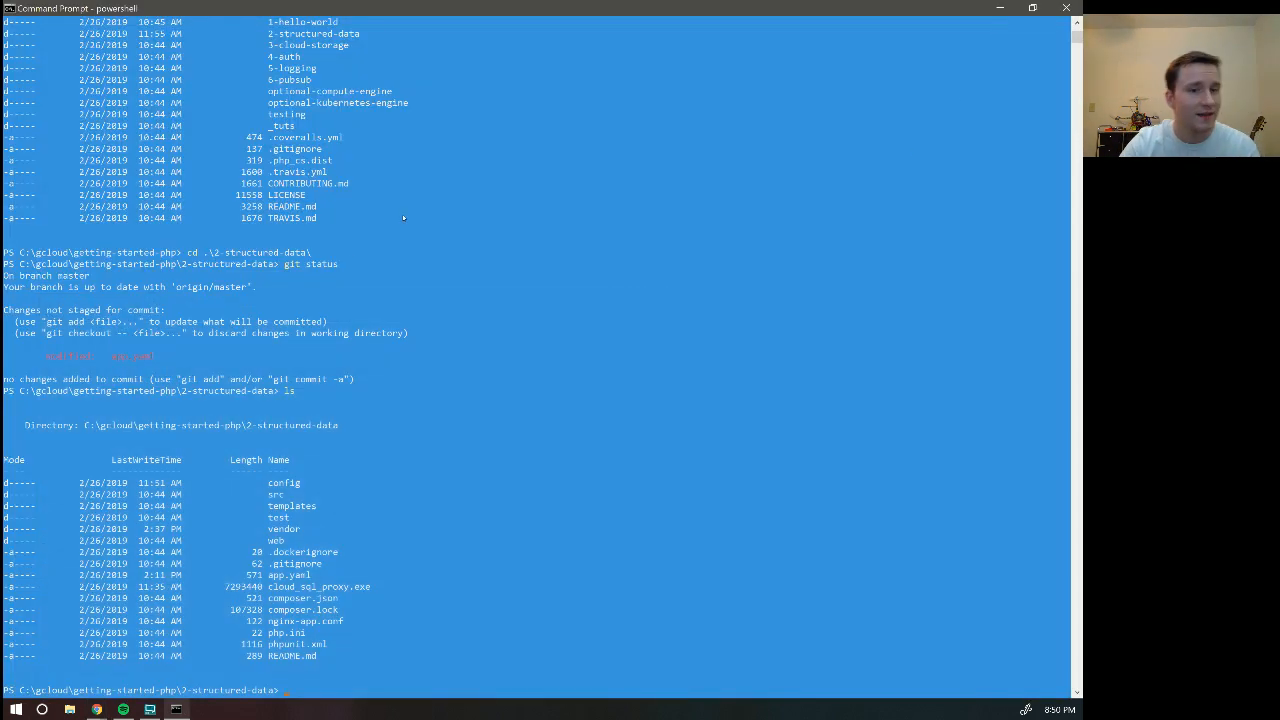
{"action": "type", "text": "cd .\\src\\"}
{"action": "type", "text": "ls"}
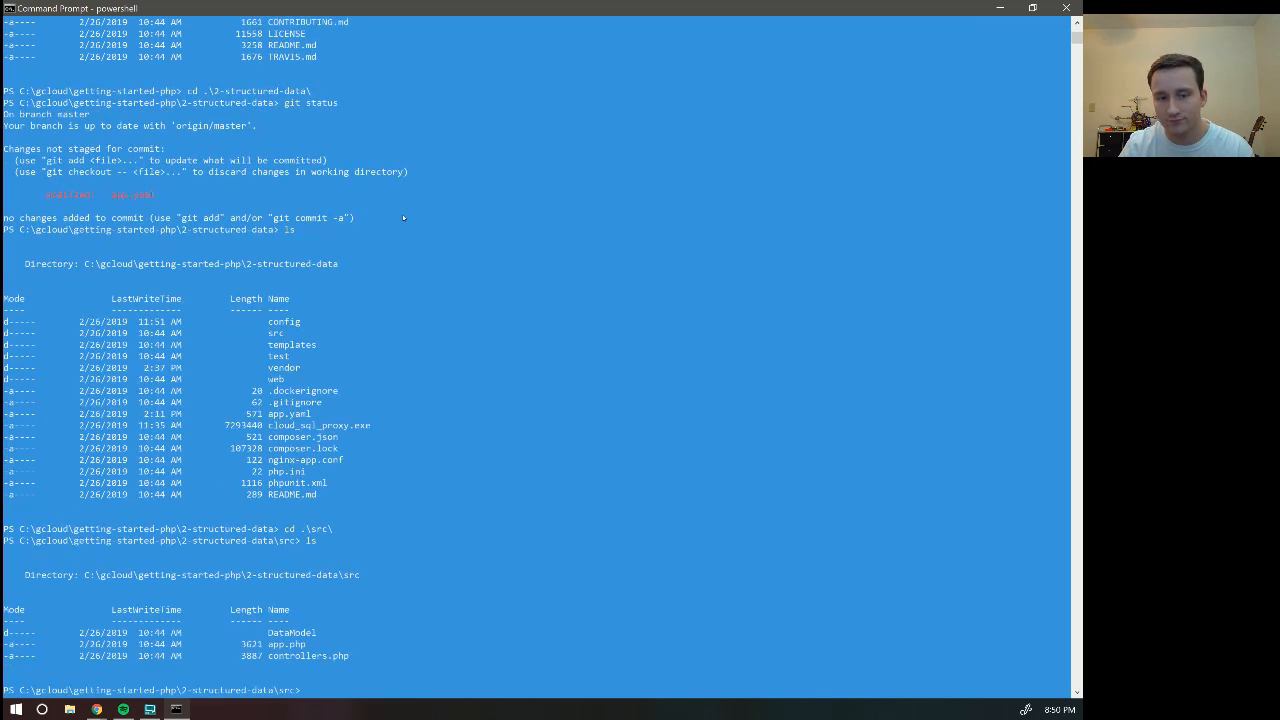
{"action": "type", "text": "cat cont"}
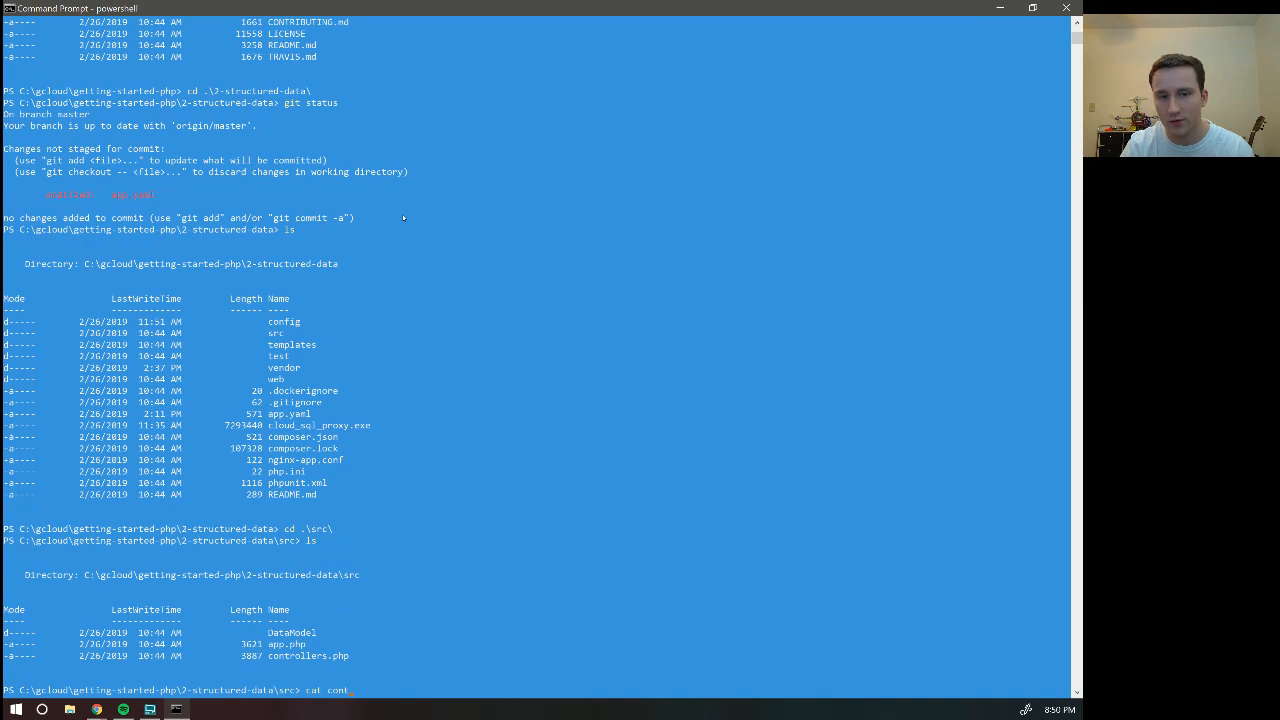
{"action": "key", "text": "Enter"}
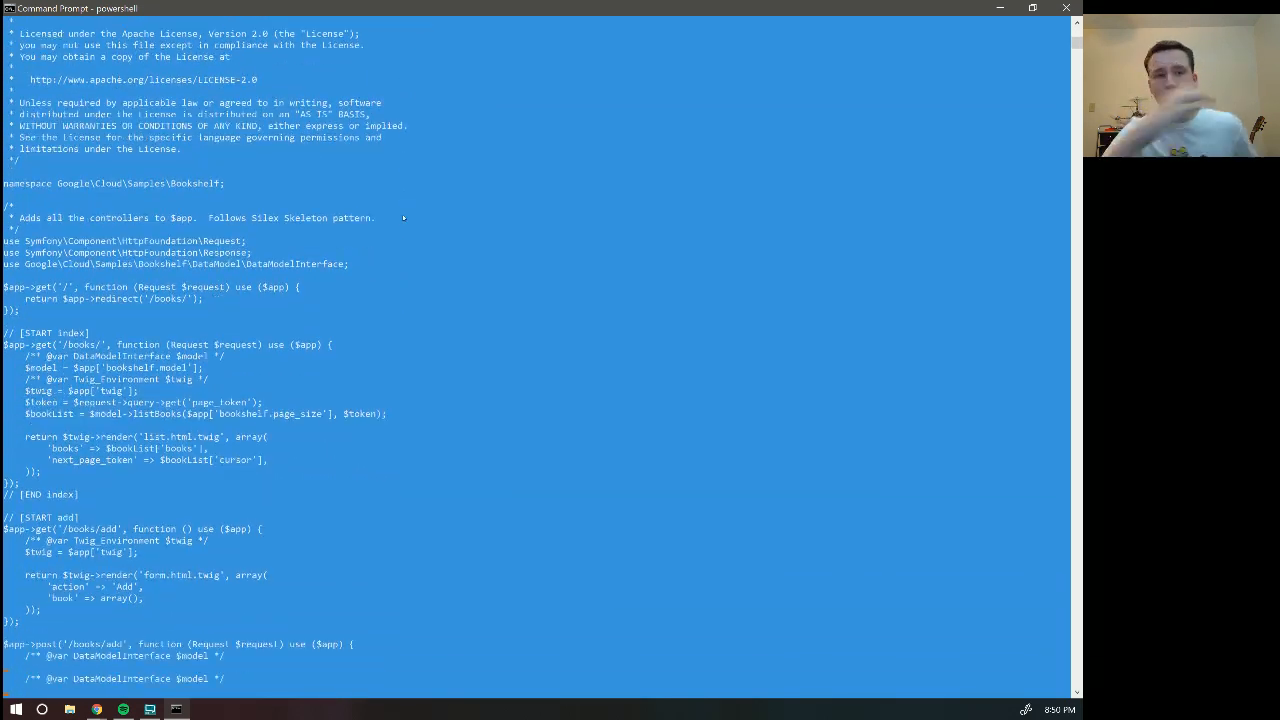
{"action": "scroll", "scroll_direction": "down", "scroll_amount": 3}
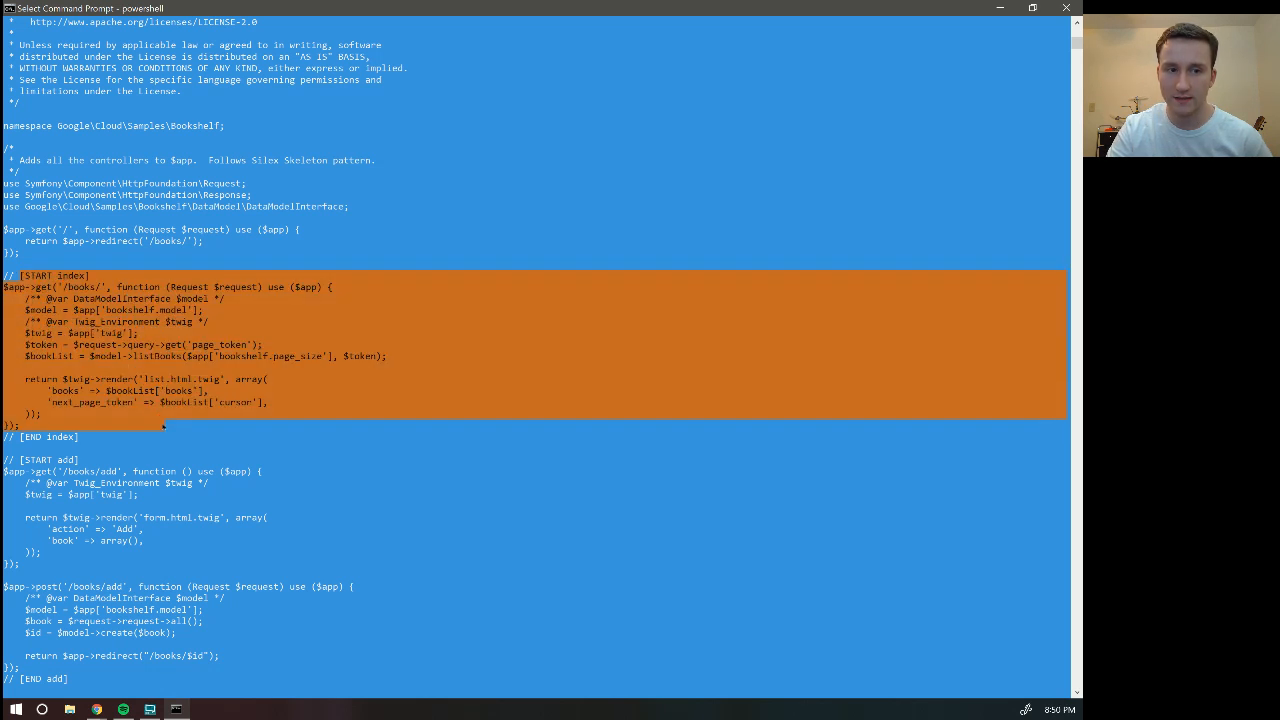
{"action": "scroll", "scroll_direction": "down", "scroll_amount": 3}
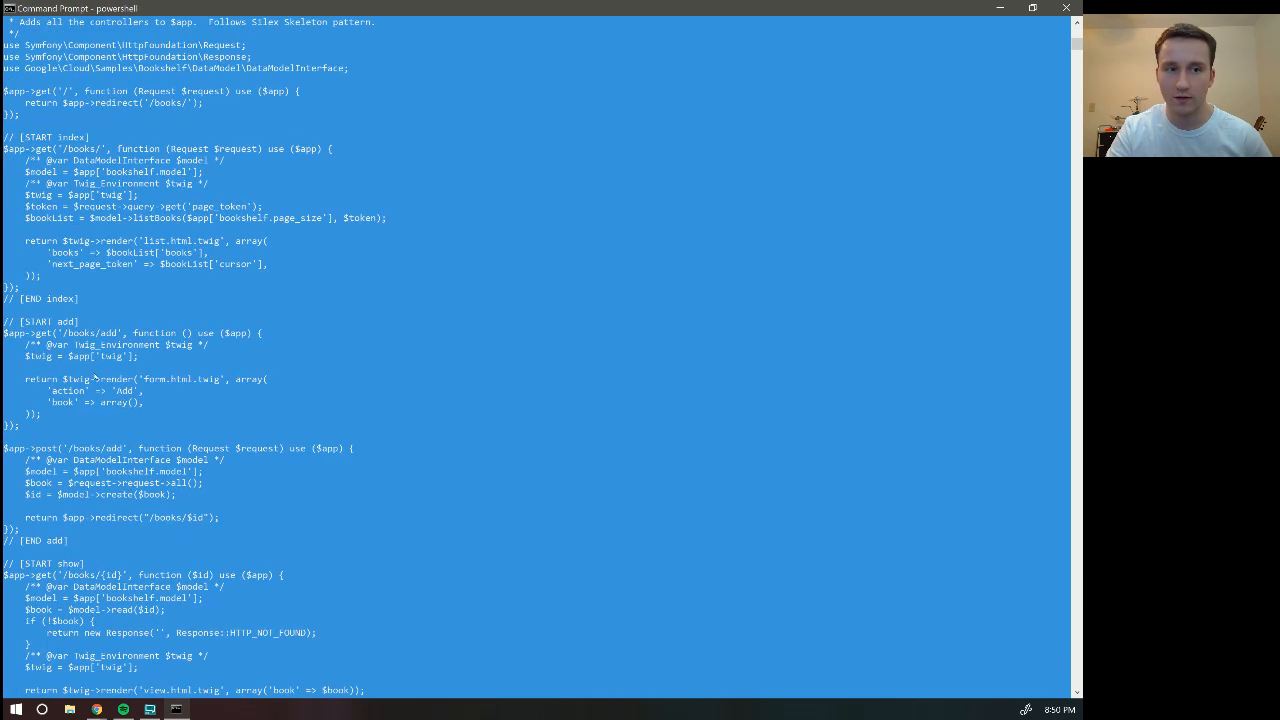
{"action": "left_click_drag", "start_coordinate": [30, 332], "coordinate": [205, 414]}
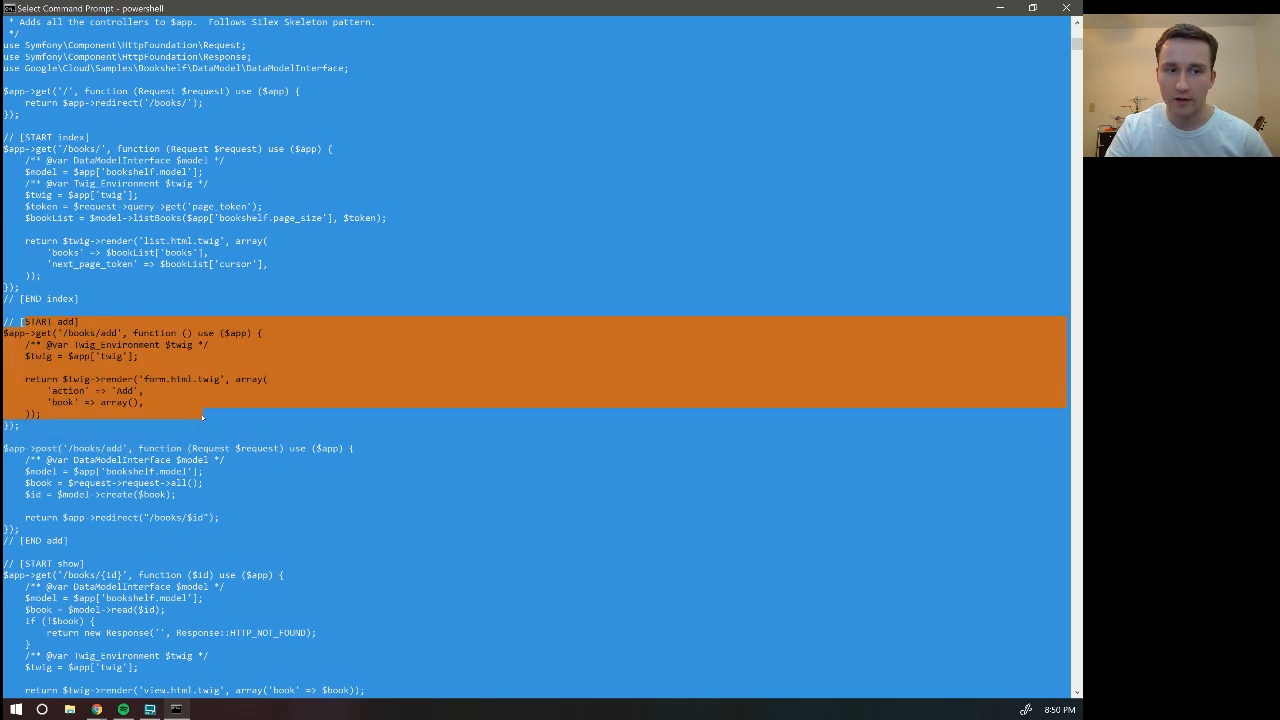
{"action": "scroll", "scroll_direction": "down", "scroll_amount": 3}
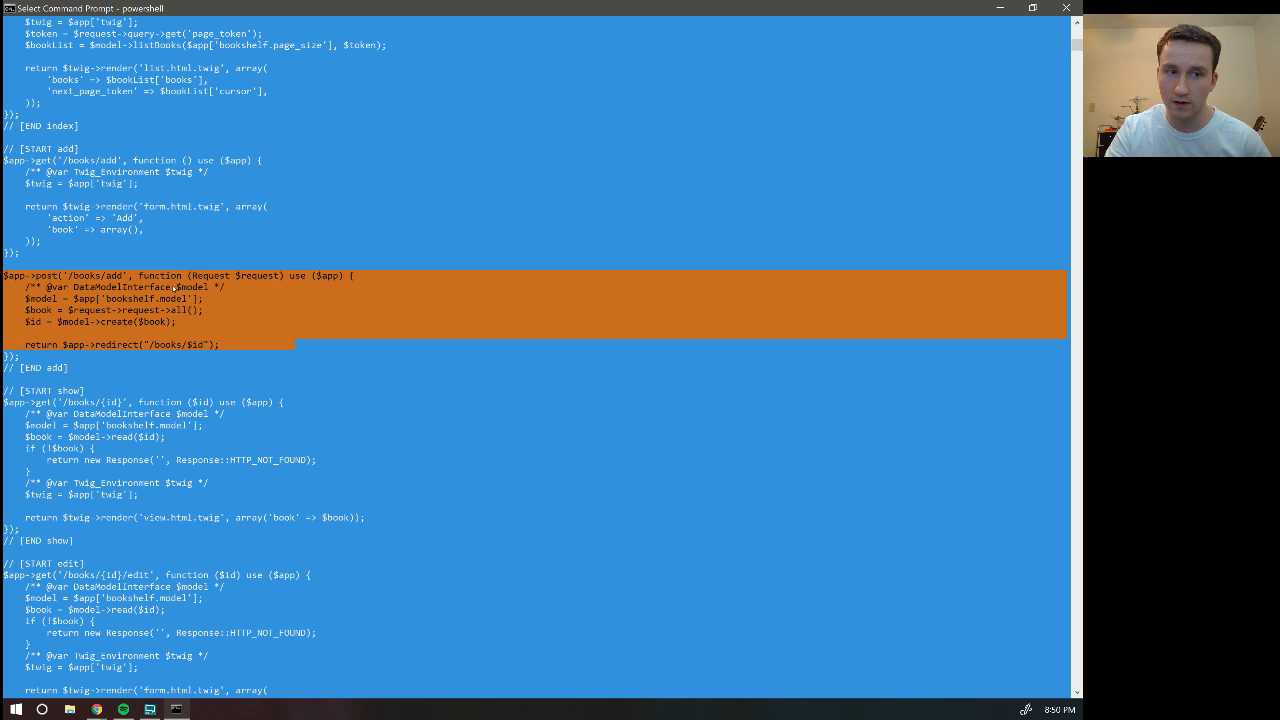
{"action": "scroll", "scroll_direction": "down", "scroll_amount": 3}
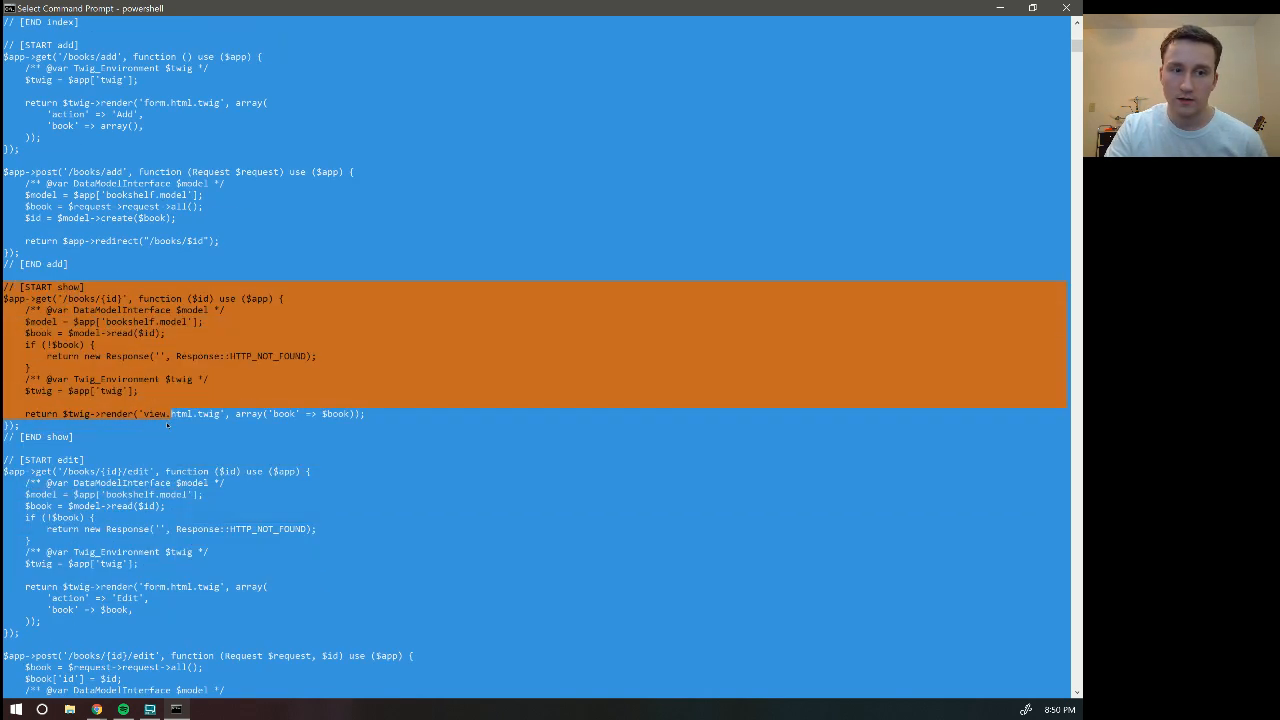
{"action": "scroll", "scroll_direction": "down", "scroll_amount": 3}
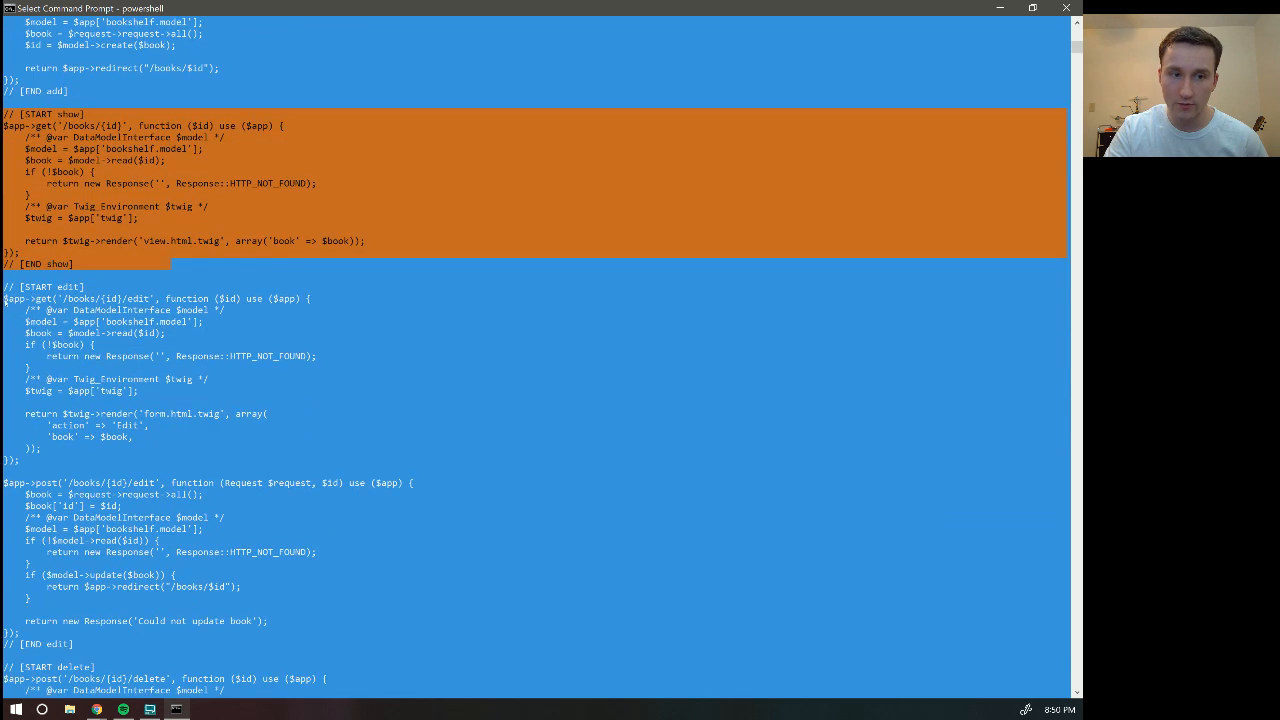
{"action": "scroll", "scroll_direction": "down", "scroll_amount": 3}
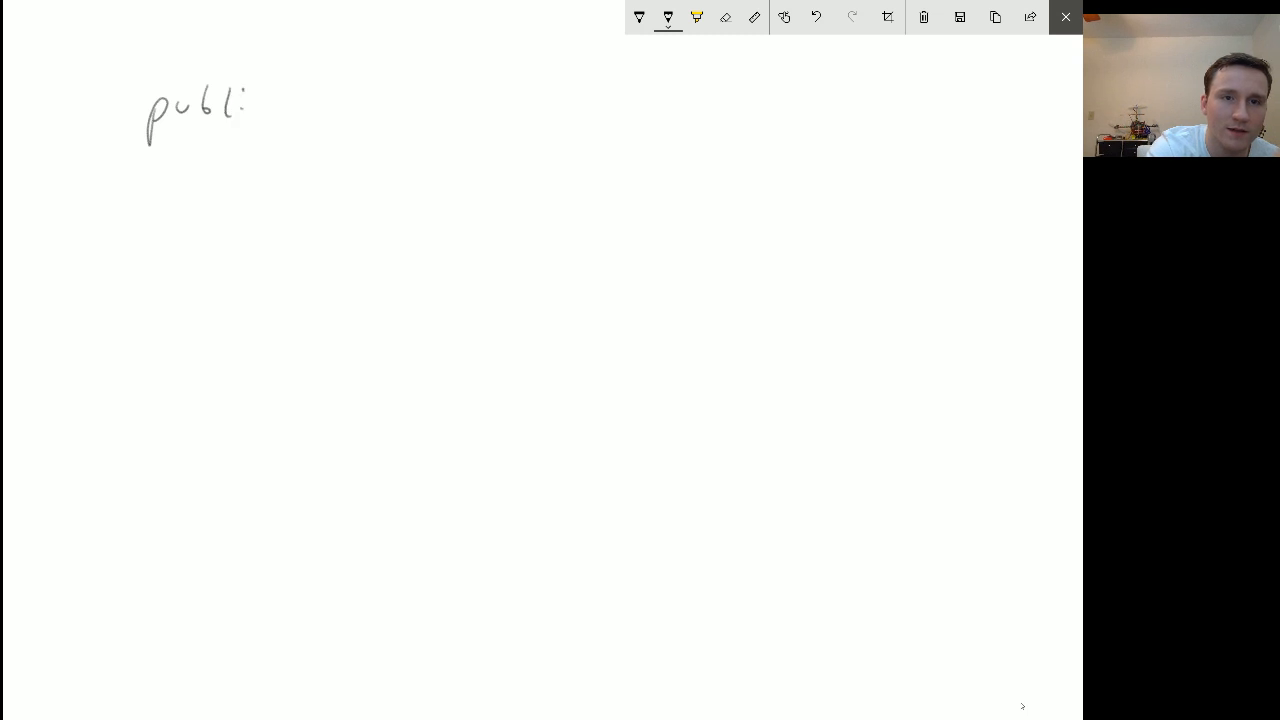
- Handwrite the header public int f(int n) with opening and closing braces
{"action": "left_click_drag", "start_coordinate": [250, 105], "coordinate": [370, 105]}
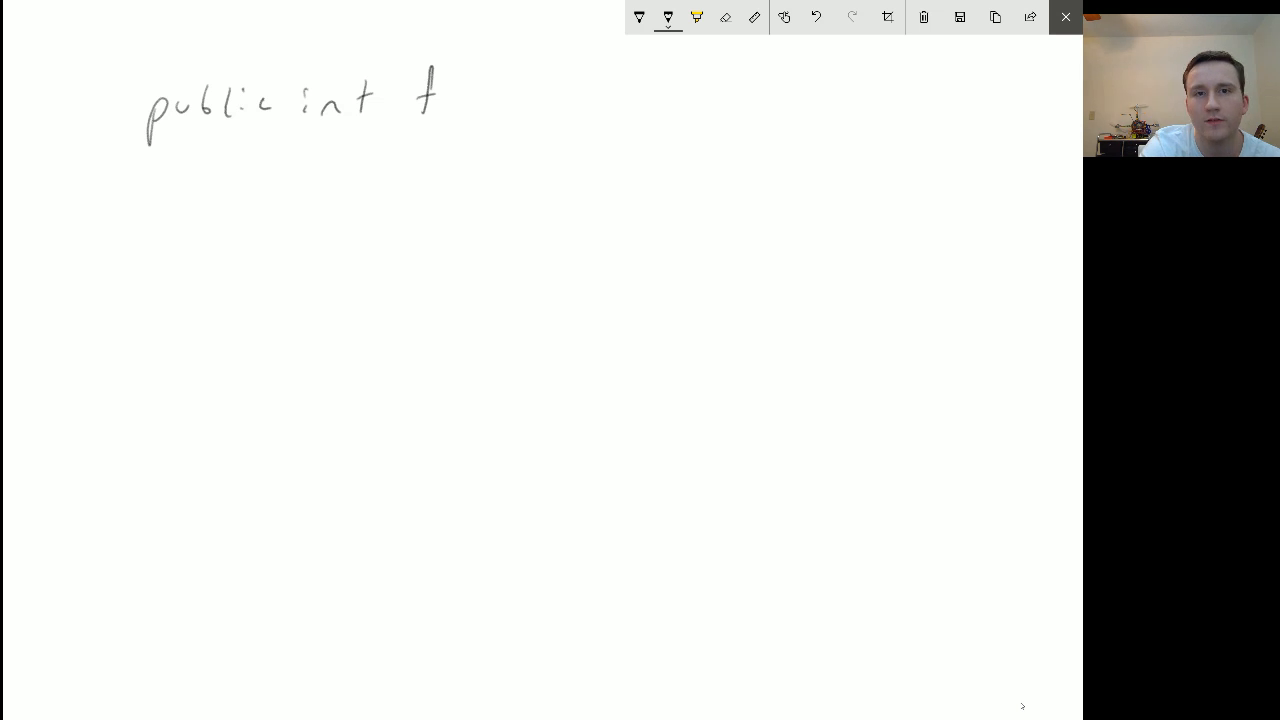
{"action": "left_click_drag", "start_coordinate": [460, 95], "coordinate": [525, 105]}
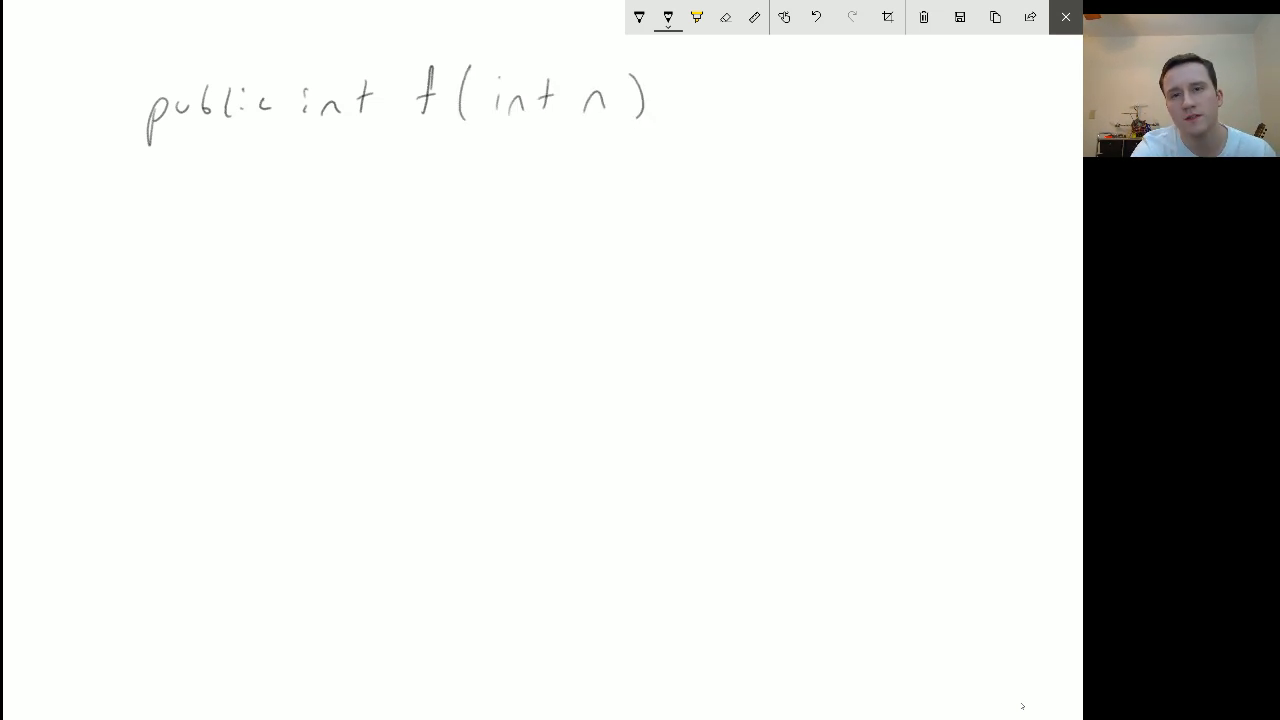
{"action": "left_click_drag", "start_coordinate": [675, 85], "coordinate": [680, 130]}
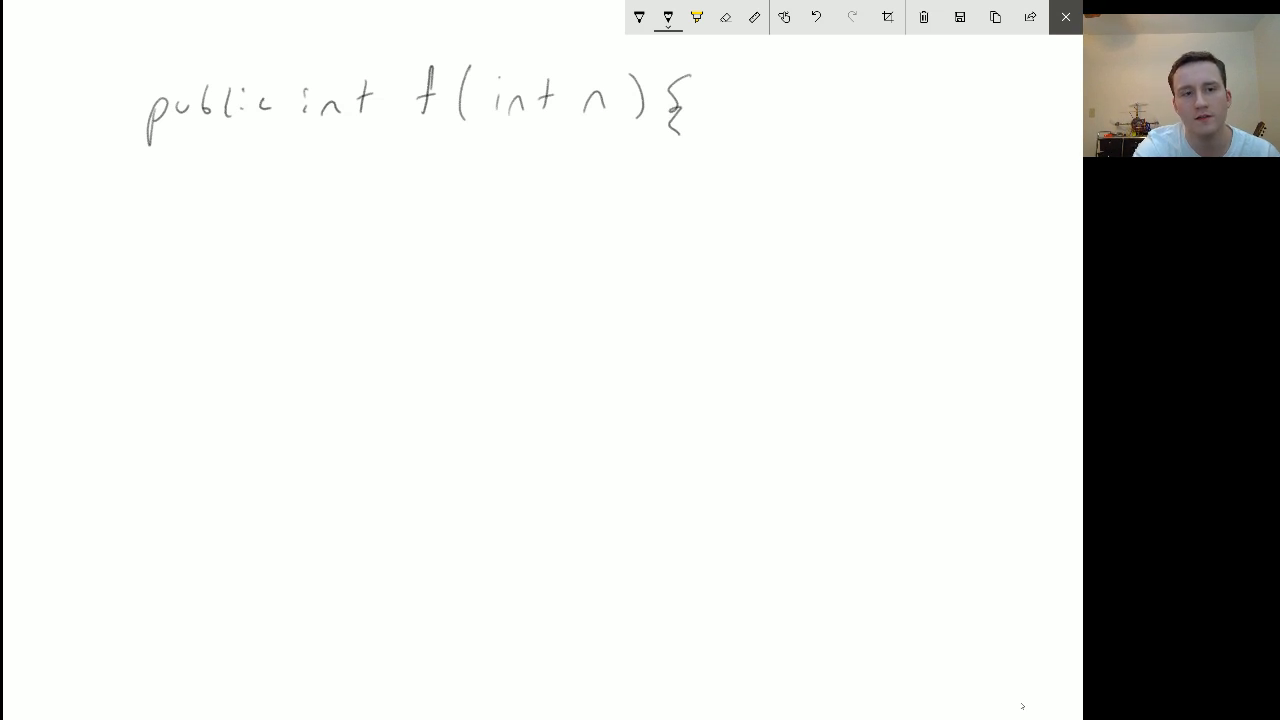
{"action": "left_click_drag", "start_coordinate": [130, 410], "coordinate": [125, 480]}
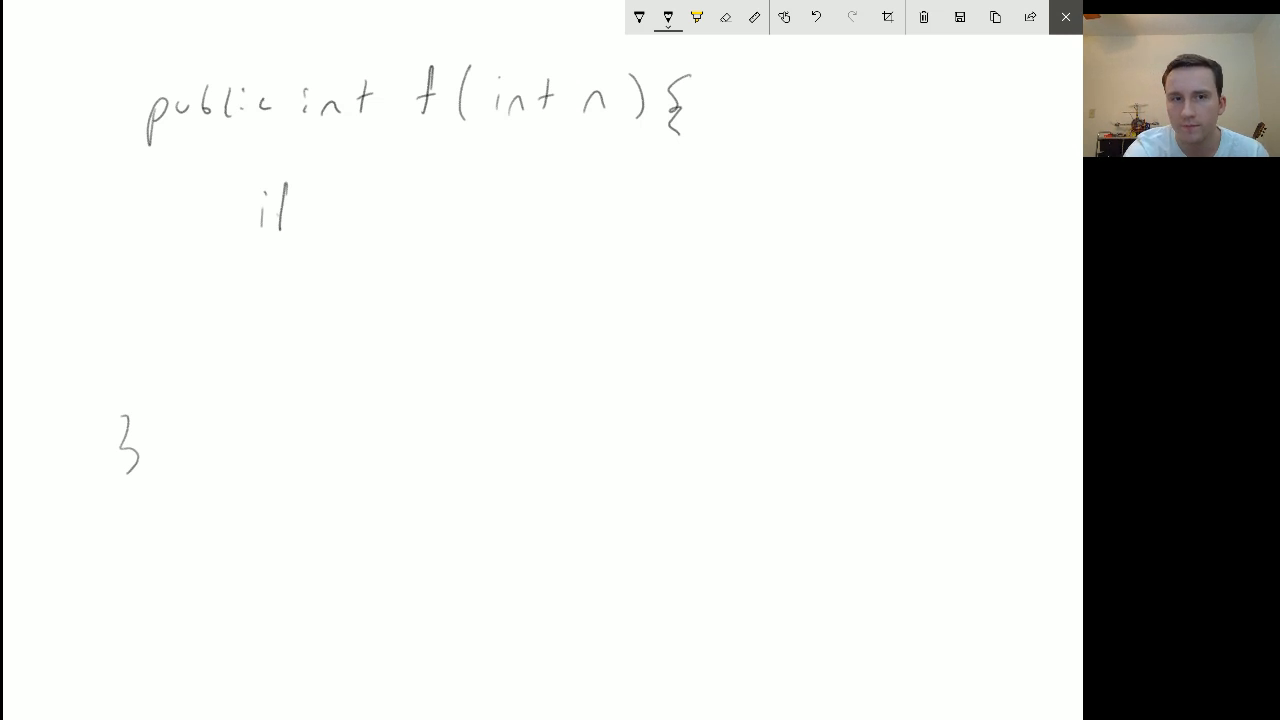
- Handwrite if(n==1) return 1; return n + f(n), then draw a call-stack box
{"action": "left_click_drag", "start_coordinate": [280, 210], "coordinate": [315, 215]}
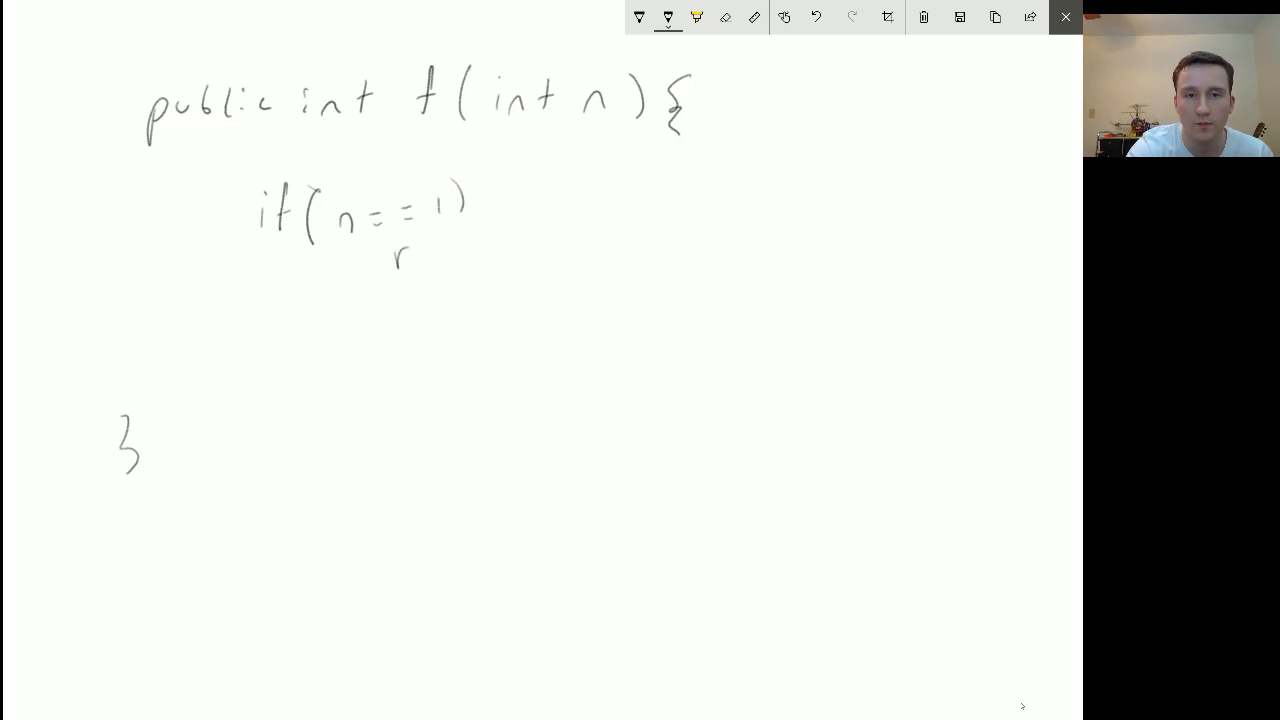
{"action": "type", "text": "retur"}
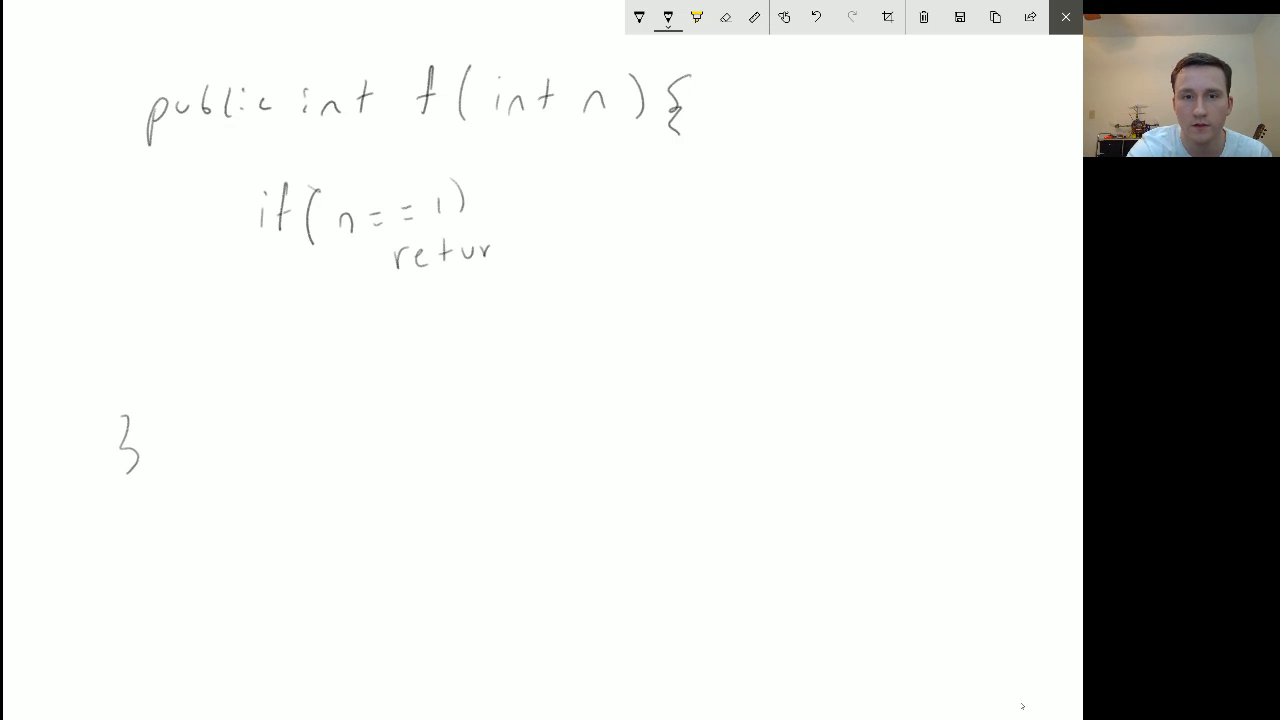
{"action": "left_click_drag", "start_coordinate": [490, 248], "coordinate": [555, 235]}
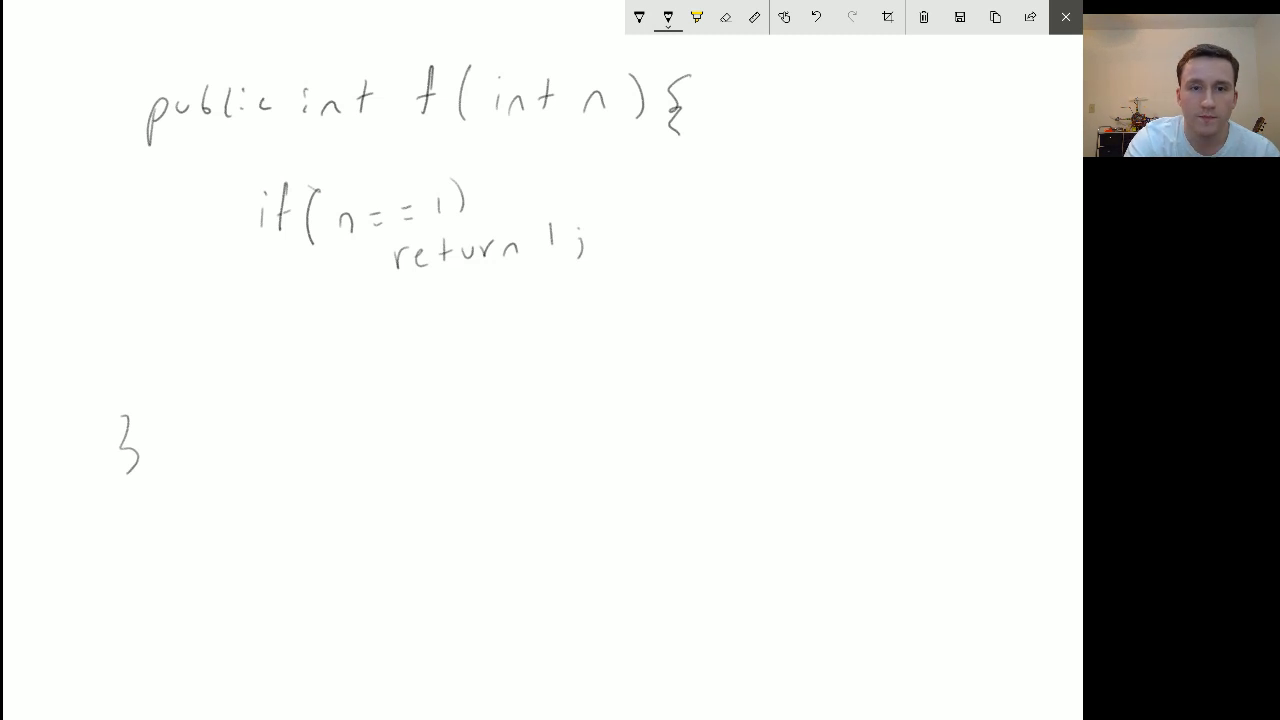
{"action": "left_click_drag", "start_coordinate": [235, 340], "coordinate": [255, 375]}
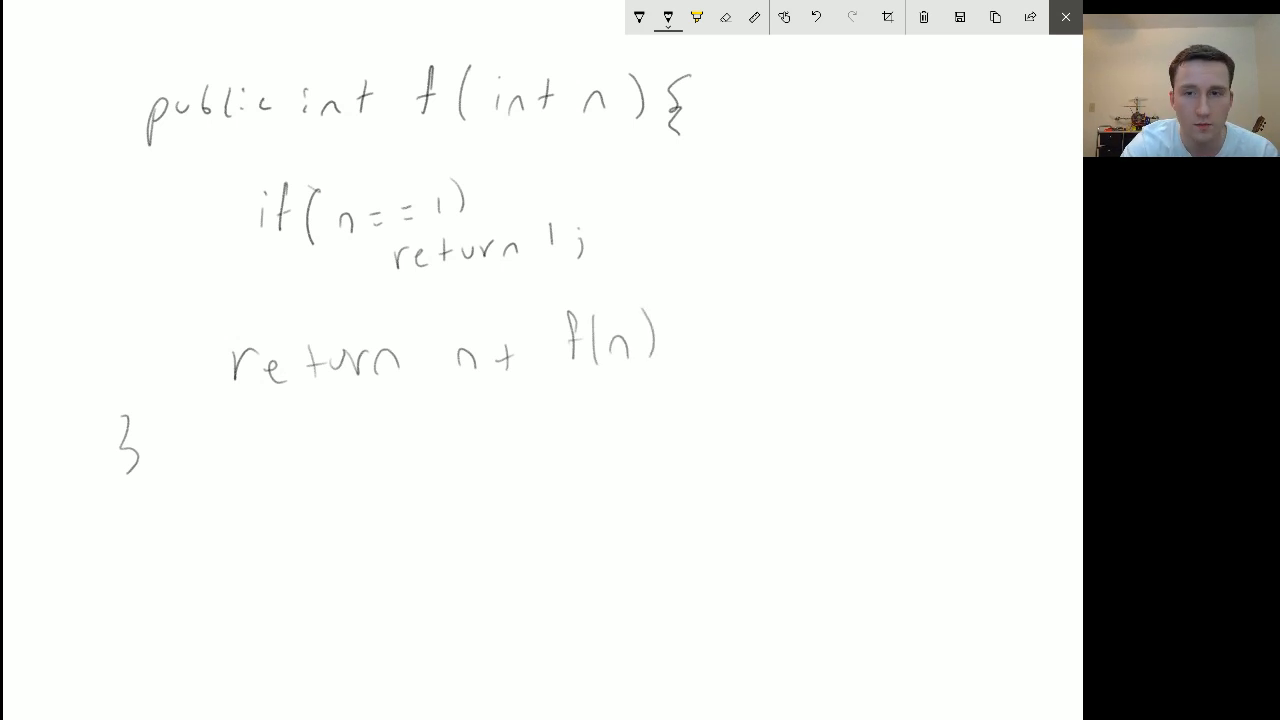
{"action": "left_click_drag", "start_coordinate": [770, 150], "coordinate": [1000, 400]}
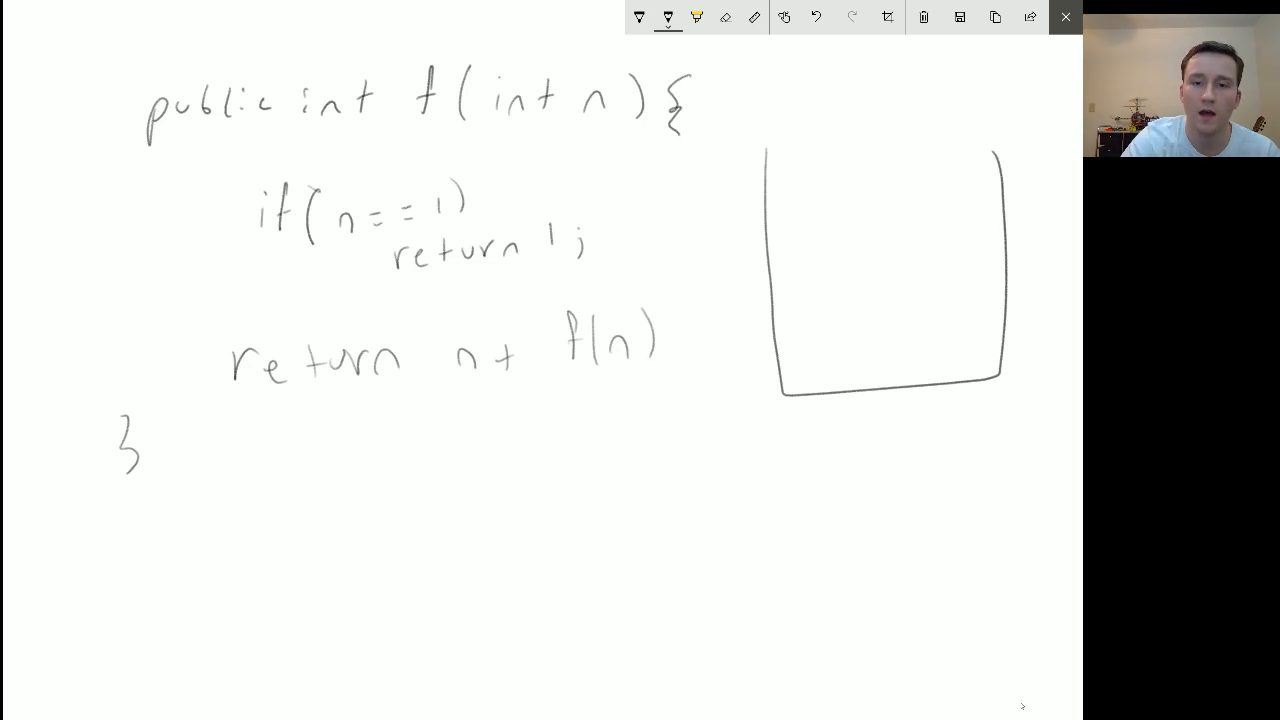
- Label the stack f(4), correct the call to f(n-1), and add frame 4+f(3)
{"action": "left_click_drag", "start_coordinate": [770, 430], "coordinate": [790, 470]}
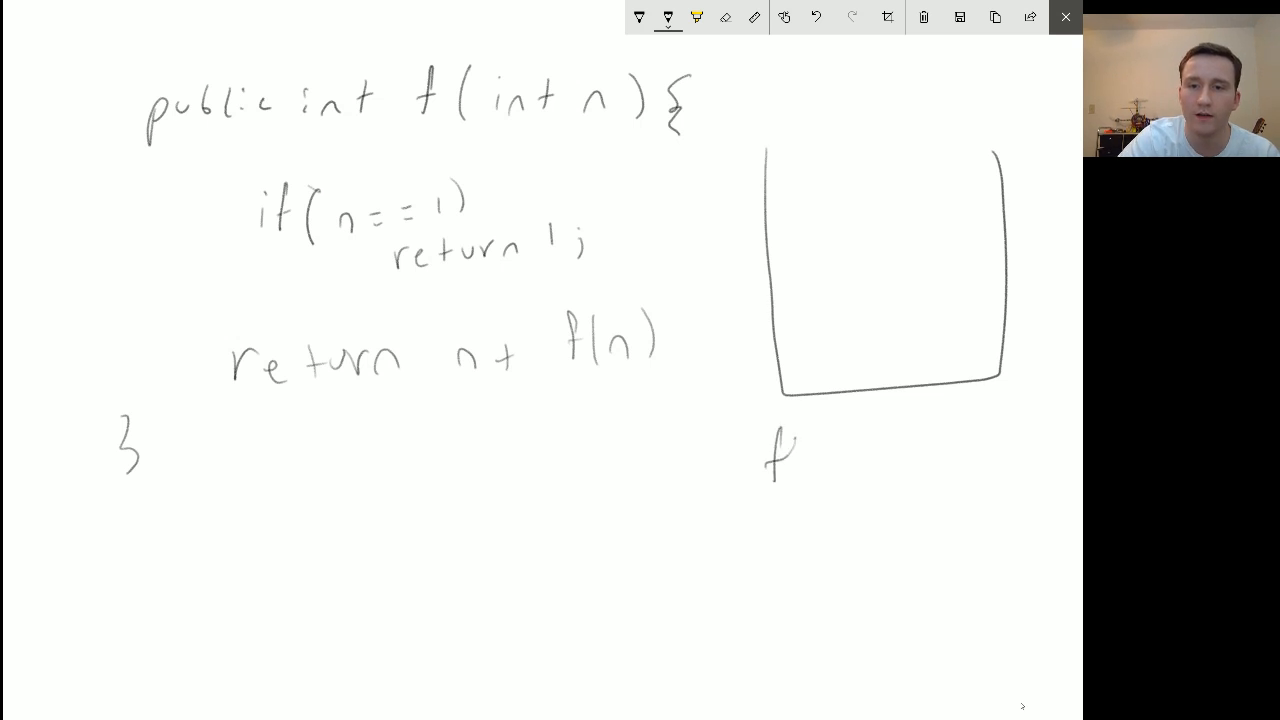
{"action": "left_click_drag", "start_coordinate": [800, 440], "coordinate": [840, 460]}
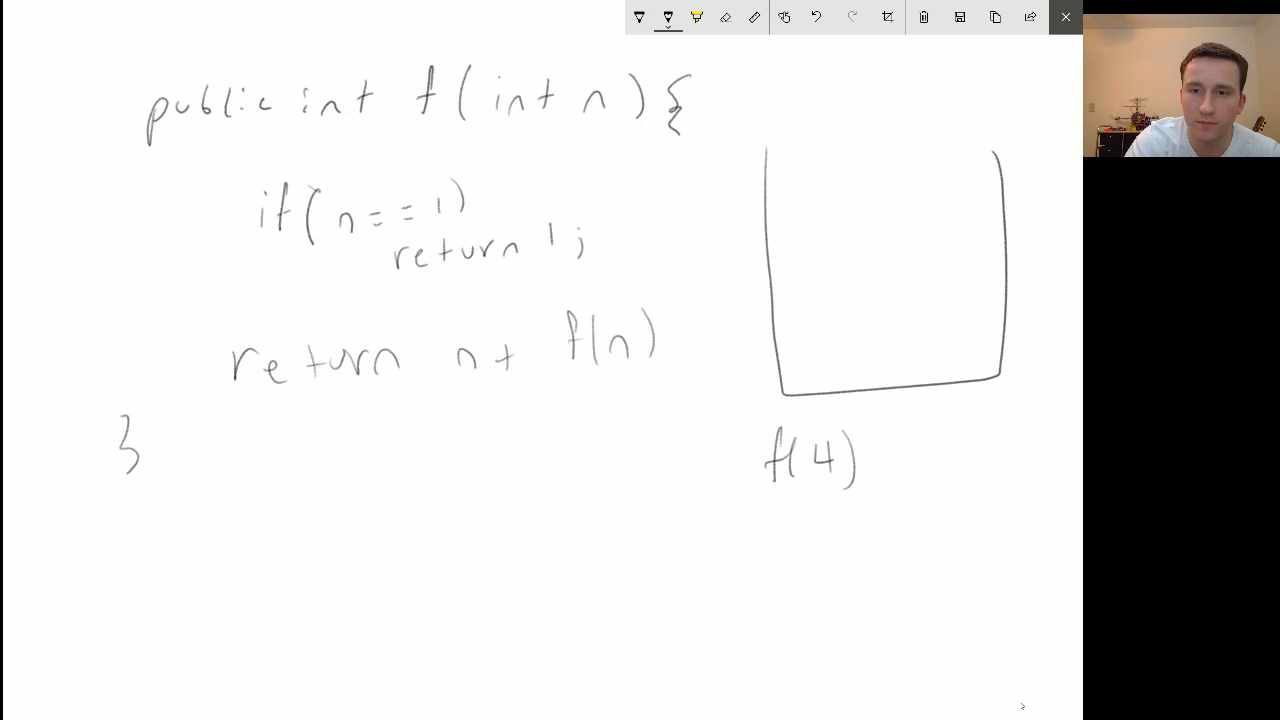
{"action": "left_click_drag", "start_coordinate": [805, 370], "coordinate": [865, 375]}
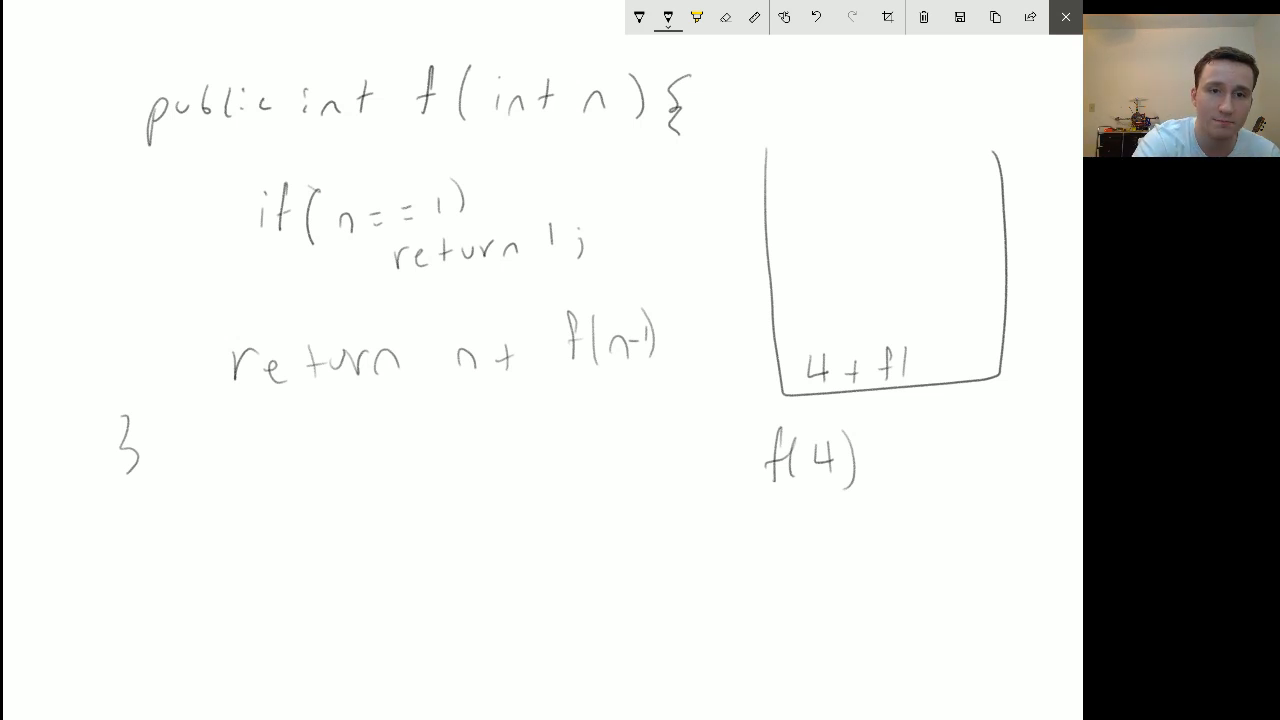
{"action": "left_click_drag", "start_coordinate": [235, 195], "coordinate": [225, 205]}
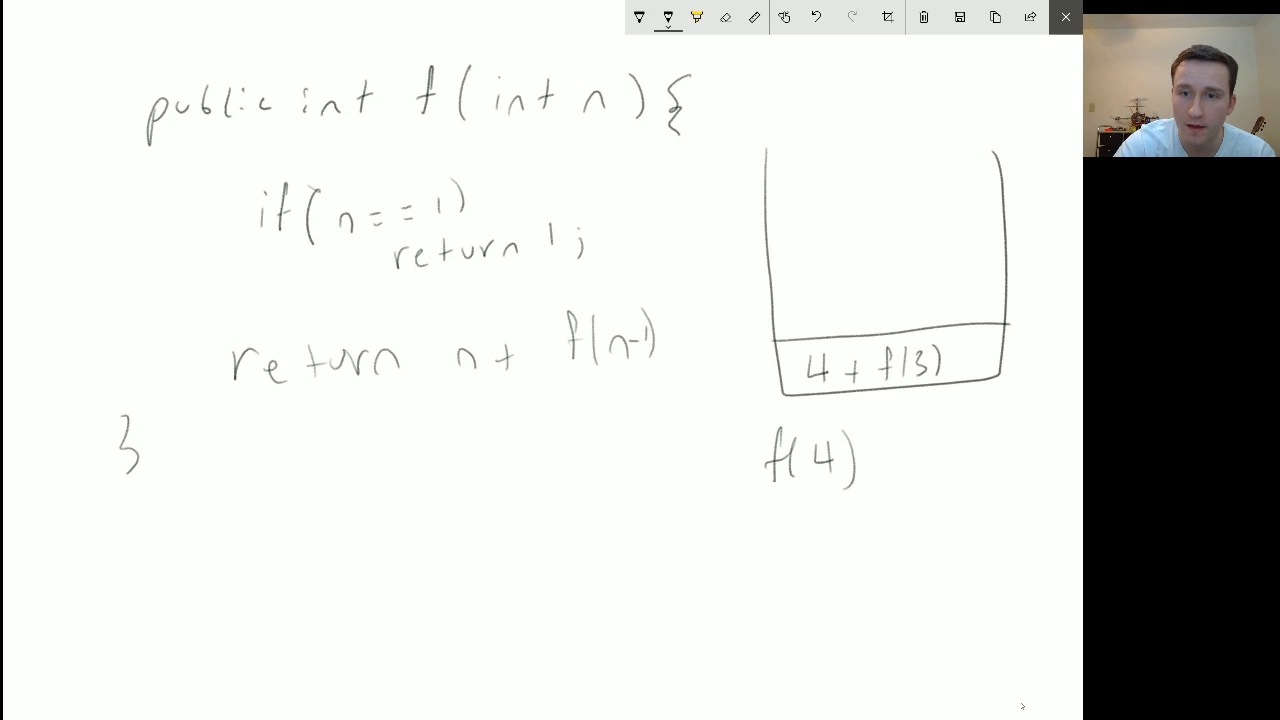
- Add frames 3+f(2) and 2+f(1), returns 1, 3, 6, and result 10
{"action": "left_click_drag", "start_coordinate": [775, 282], "coordinate": [1010, 282]}
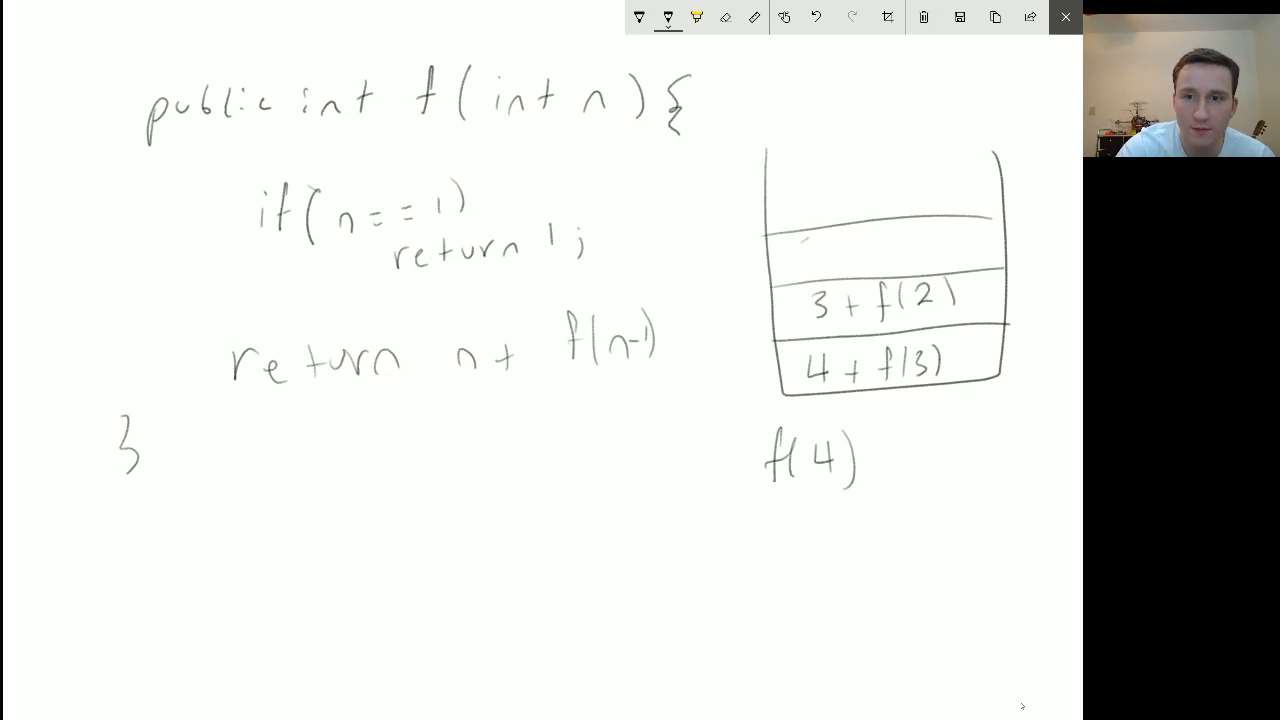
{"action": "type", "text": "2+f(1"}
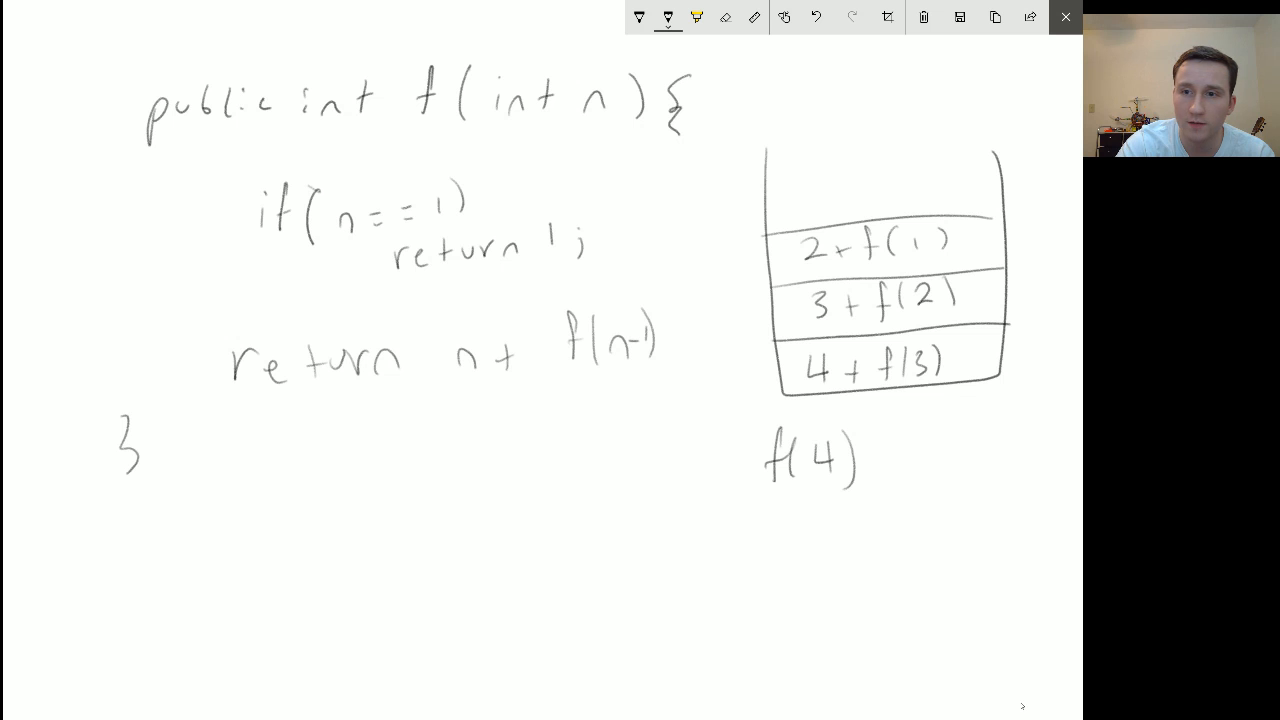
{"action": "left_click_drag", "start_coordinate": [975, 240], "coordinate": [1010, 240]}
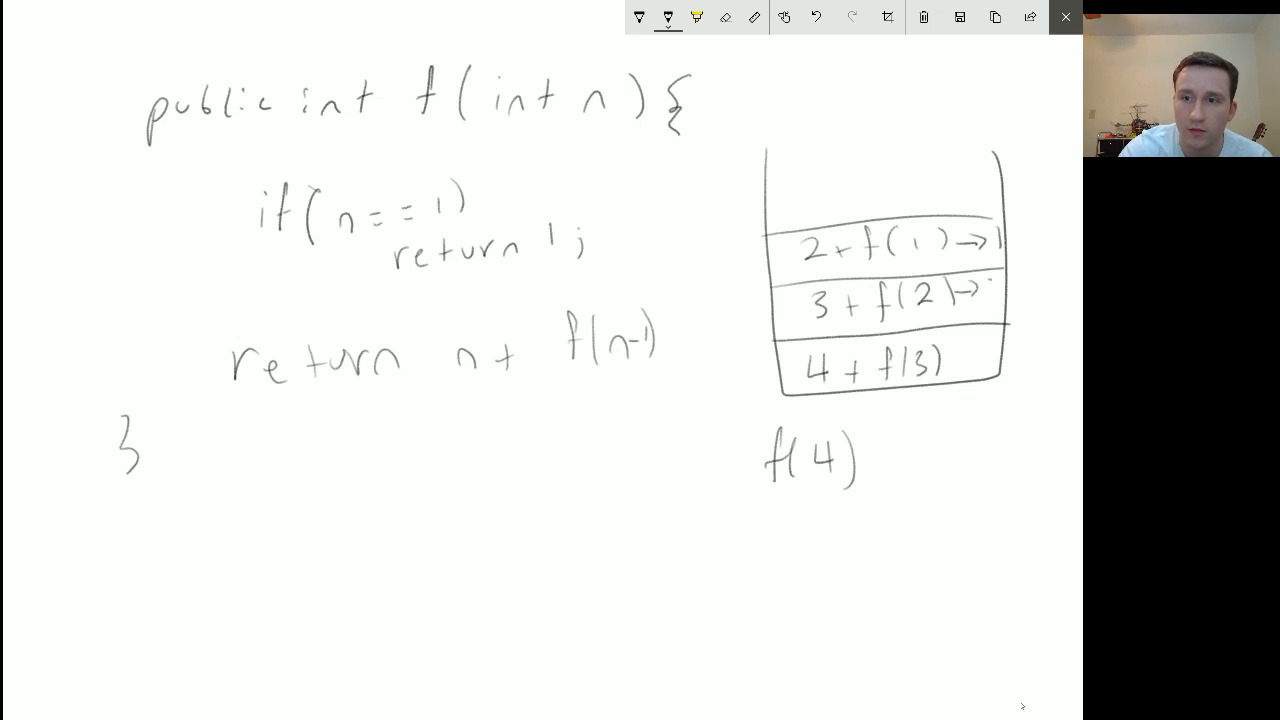
{"action": "type", "text": "3"}
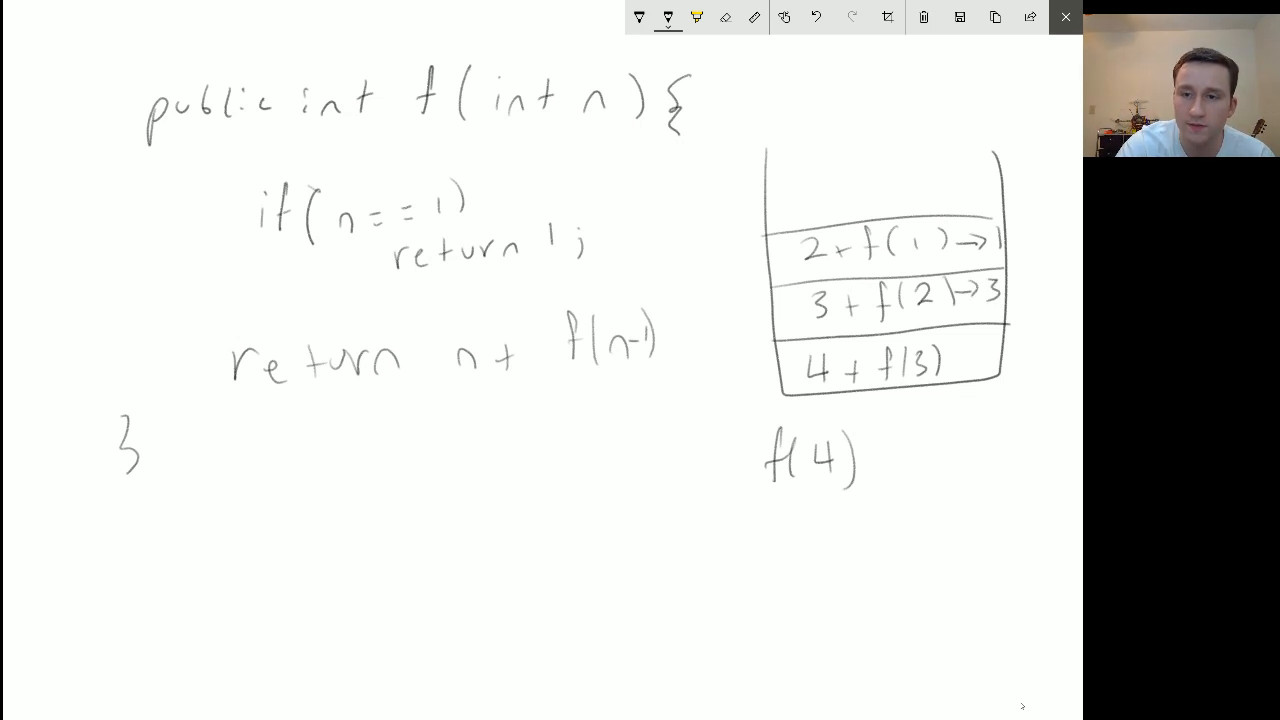
{"action": "left_click_drag", "start_coordinate": [960, 362], "coordinate": [985, 362]}
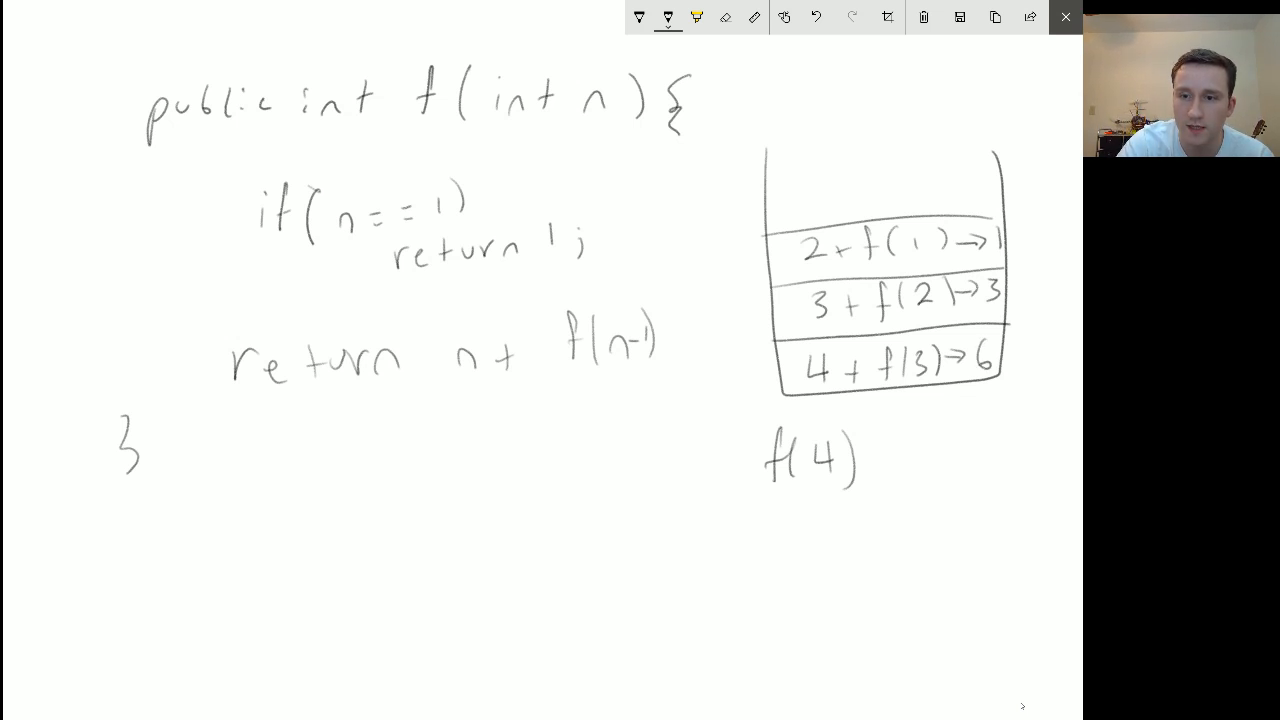
{"action": "type", "text": "10"}
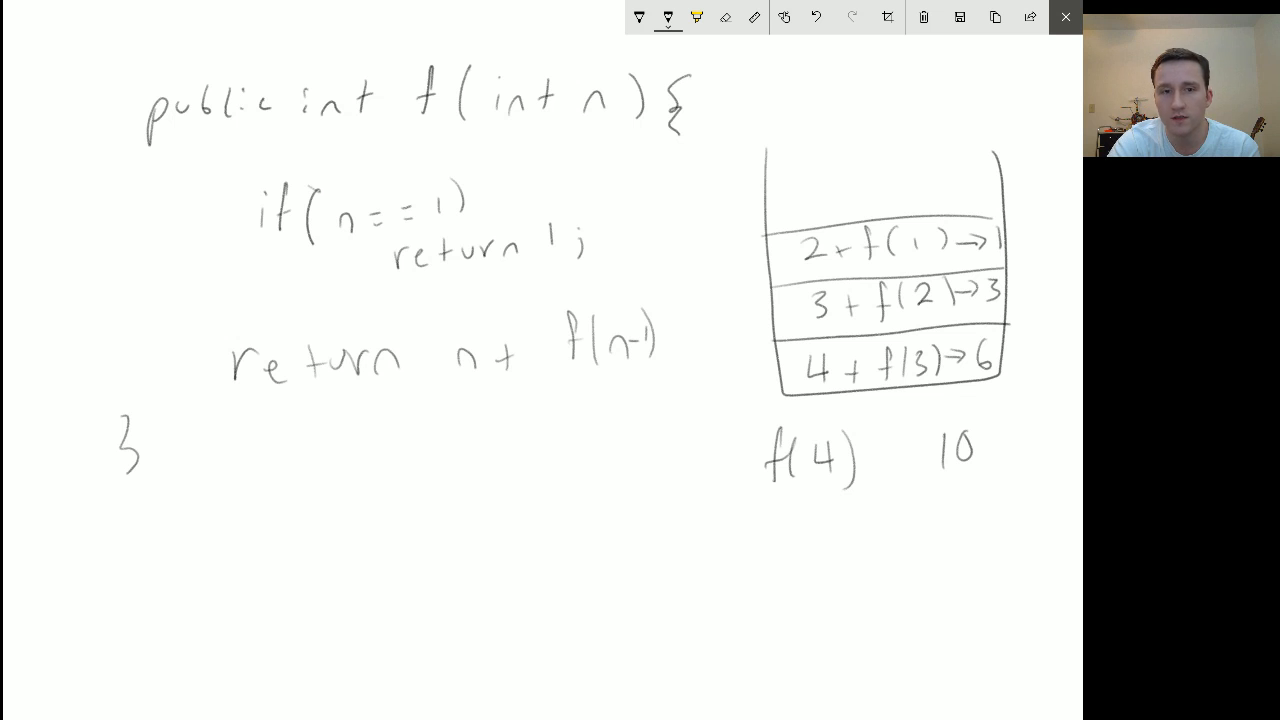
- Handwrite the sigma of i from 1 to 4 and 1 + 2 + 3 + 4
{"action": "left_click_drag", "start_coordinate": [640, 540], "coordinate": [650, 580]}
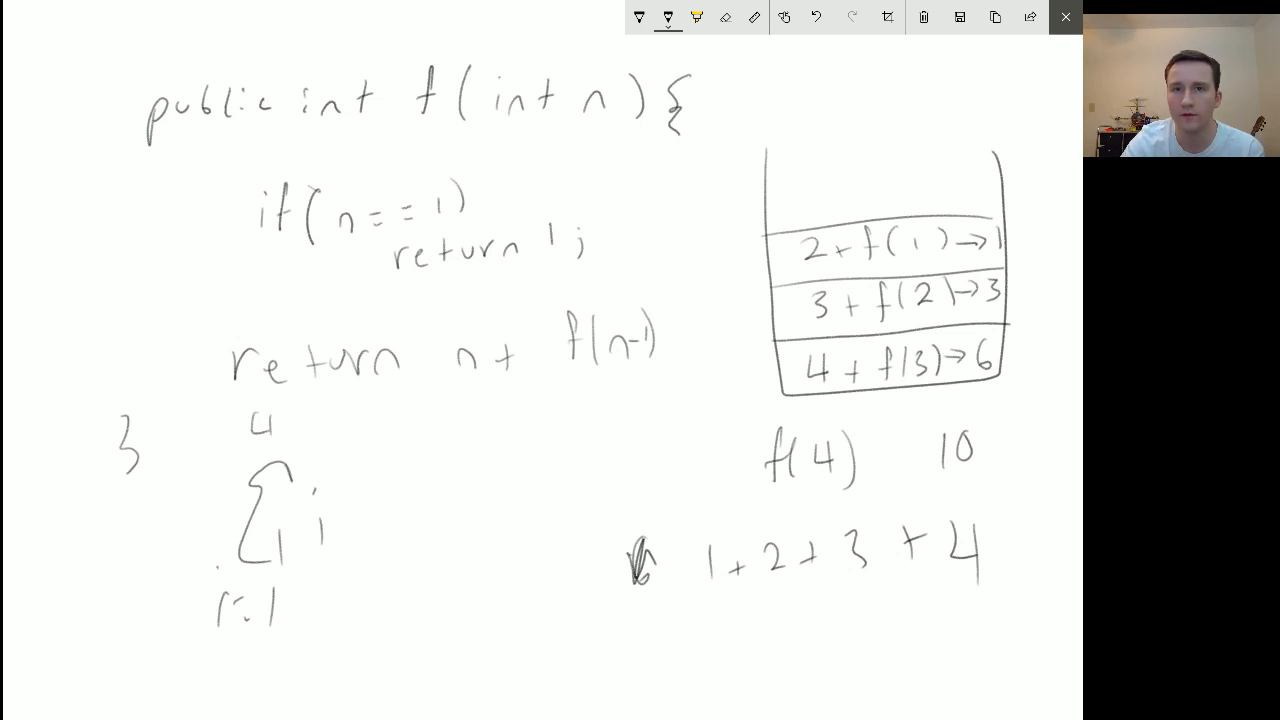
{"action": "mouse_move", "coordinate": [1039, 57]}
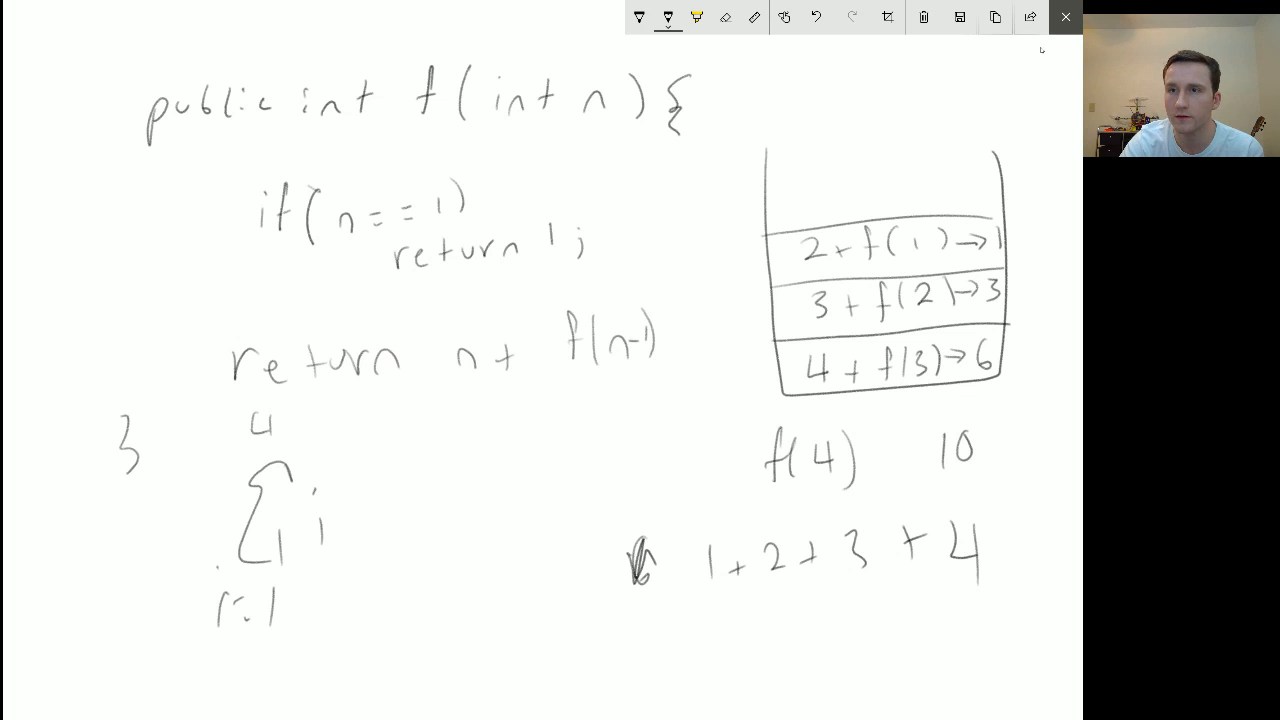